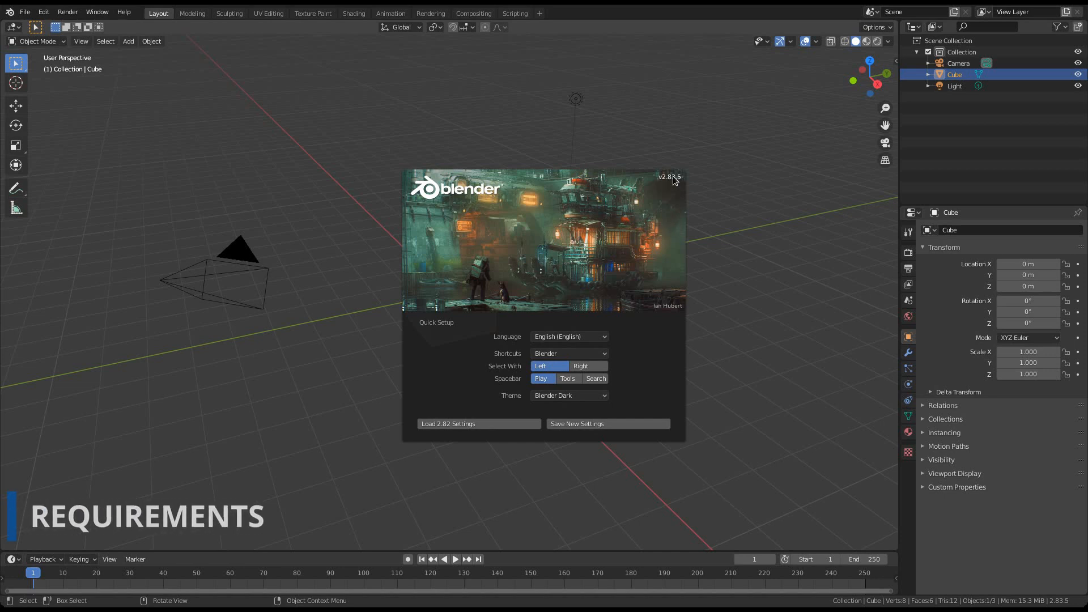
{"action": "mouse_move", "coordinate": [679, 188]}
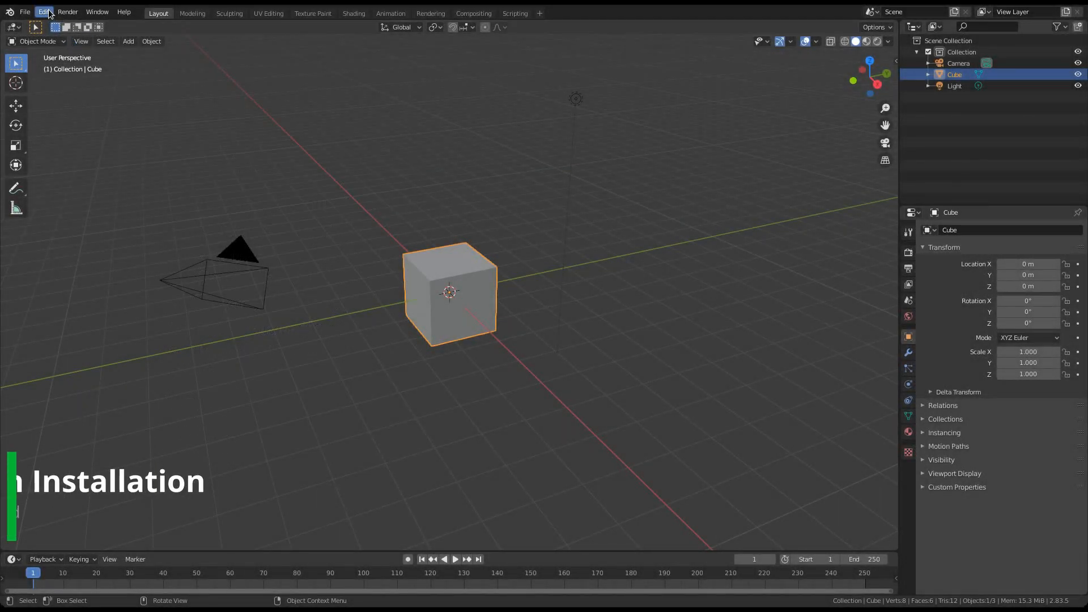
Open Preferences on the Add-ons tab, toggling Enabled Add-ons Only off to list every add-on.
{"action": "left_click", "coordinate": [43, 12]}
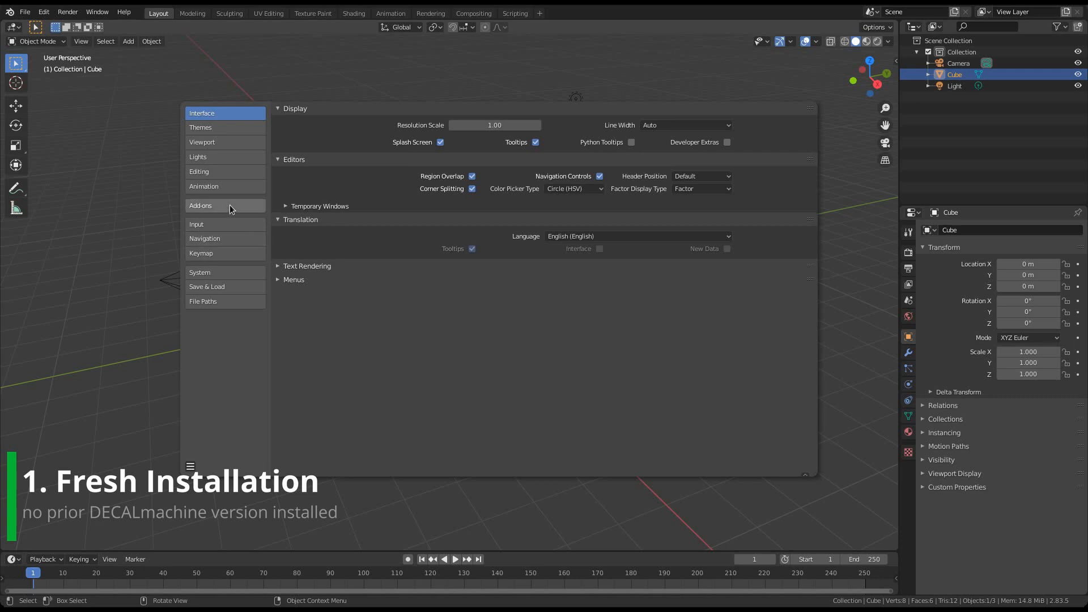
{"action": "left_click", "coordinate": [201, 205]}
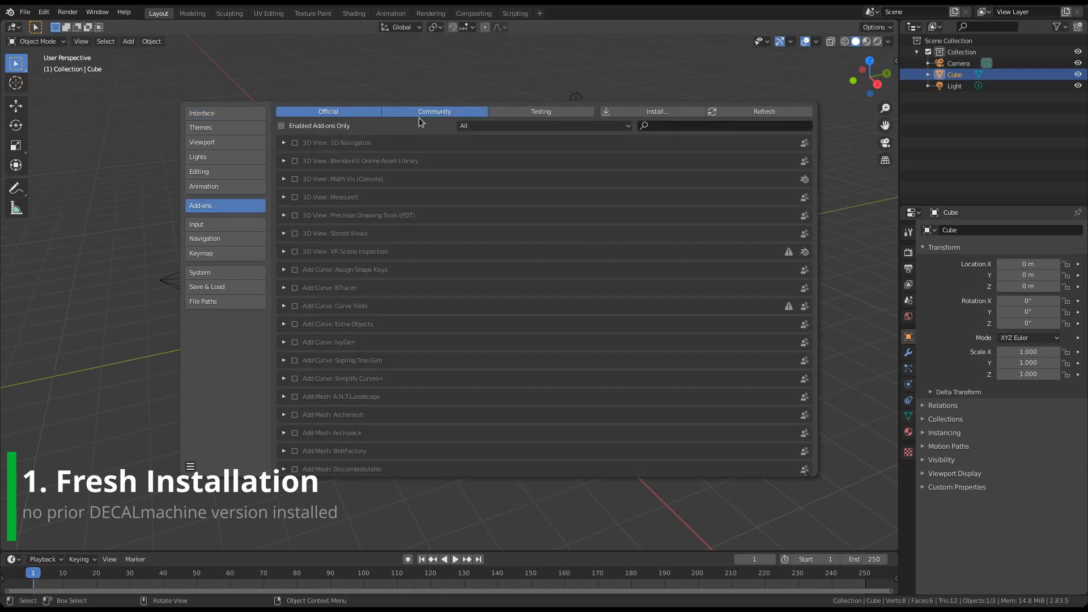
{"action": "left_click", "coordinate": [281, 125]}
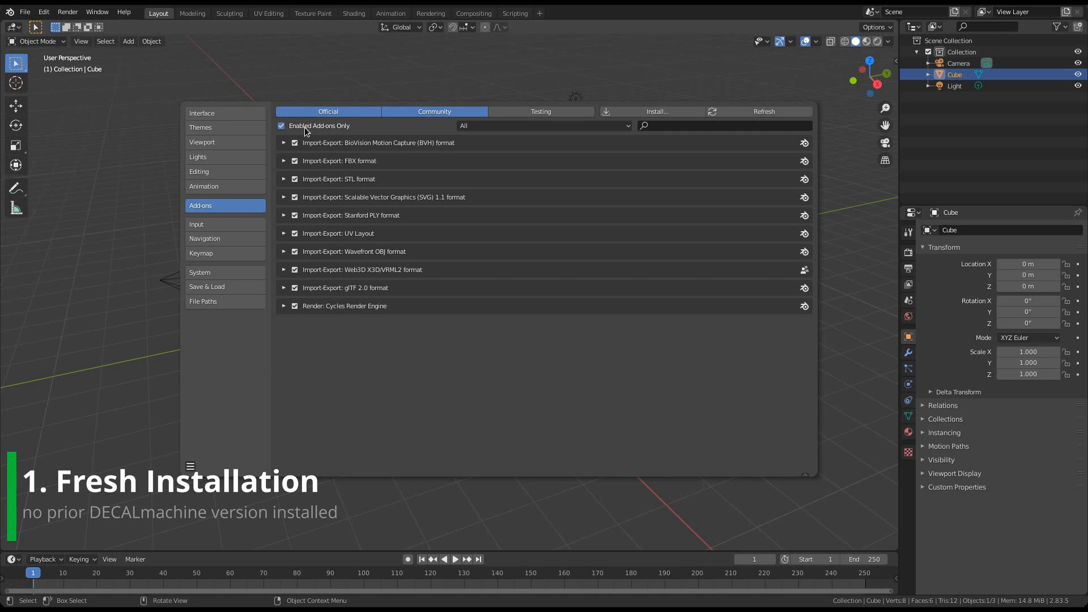
{"action": "left_click", "coordinate": [281, 126]}
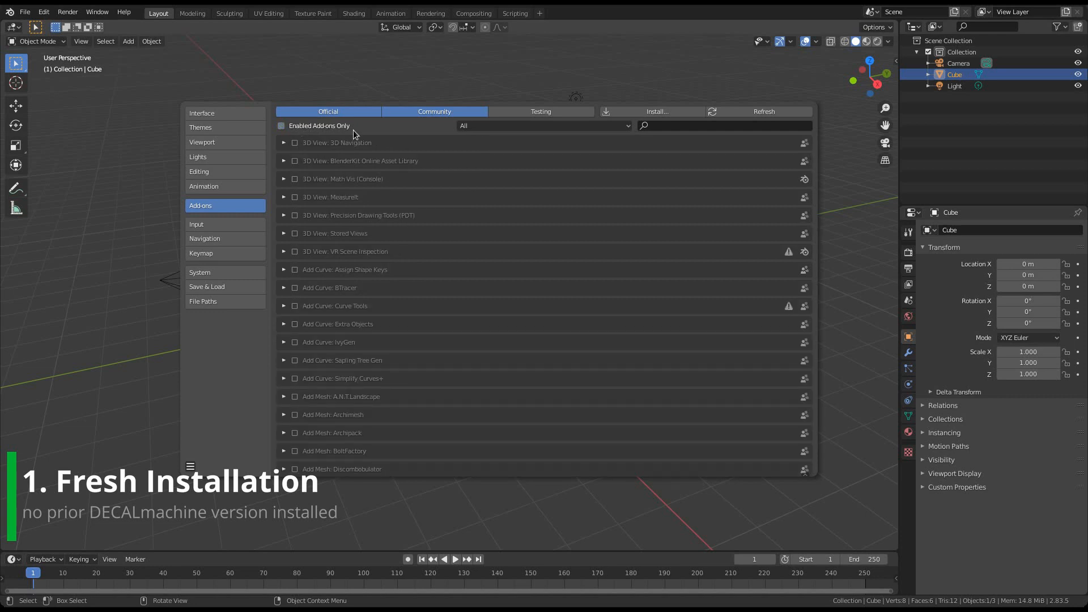
{"action": "type", "text": "de"}
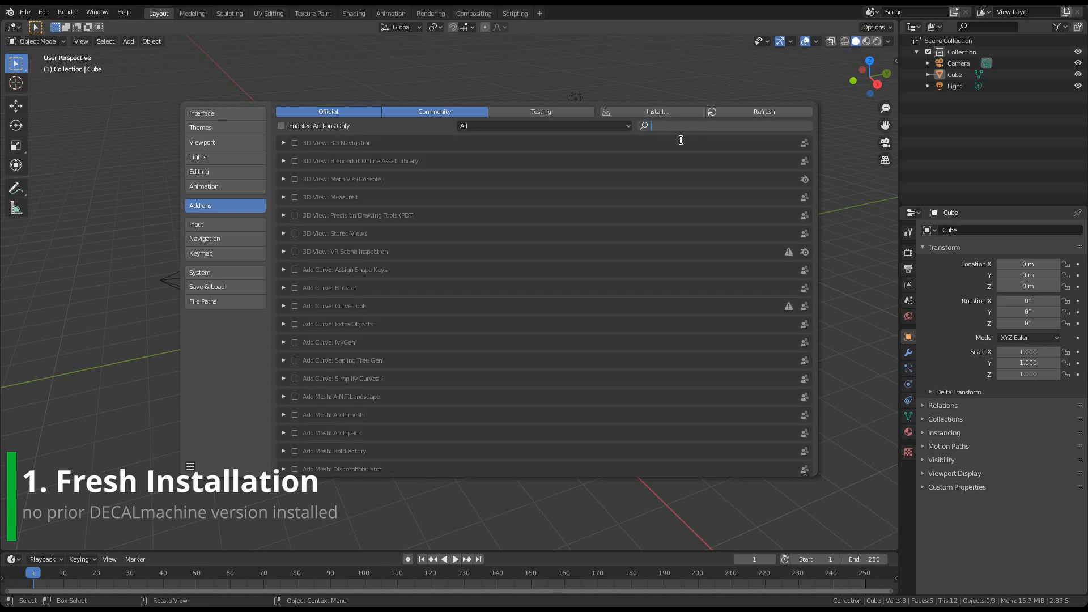
Install DECALmachine_2.0.0.zip from Downloads, then expand and enable its add-on entry.
{"action": "left_click", "coordinate": [656, 112]}
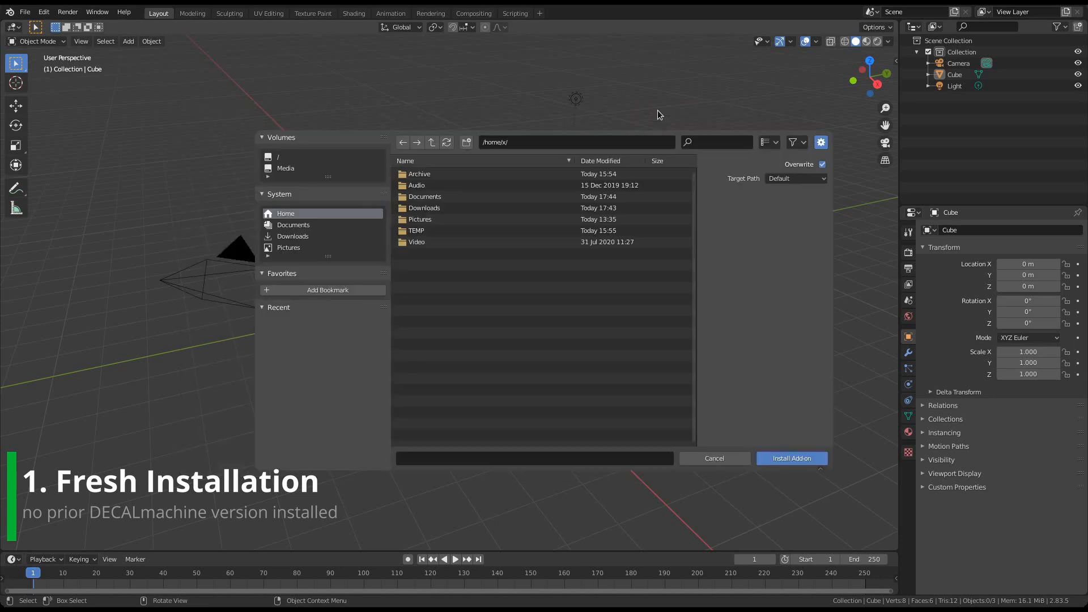
{"action": "mouse_move", "coordinate": [443, 200]}
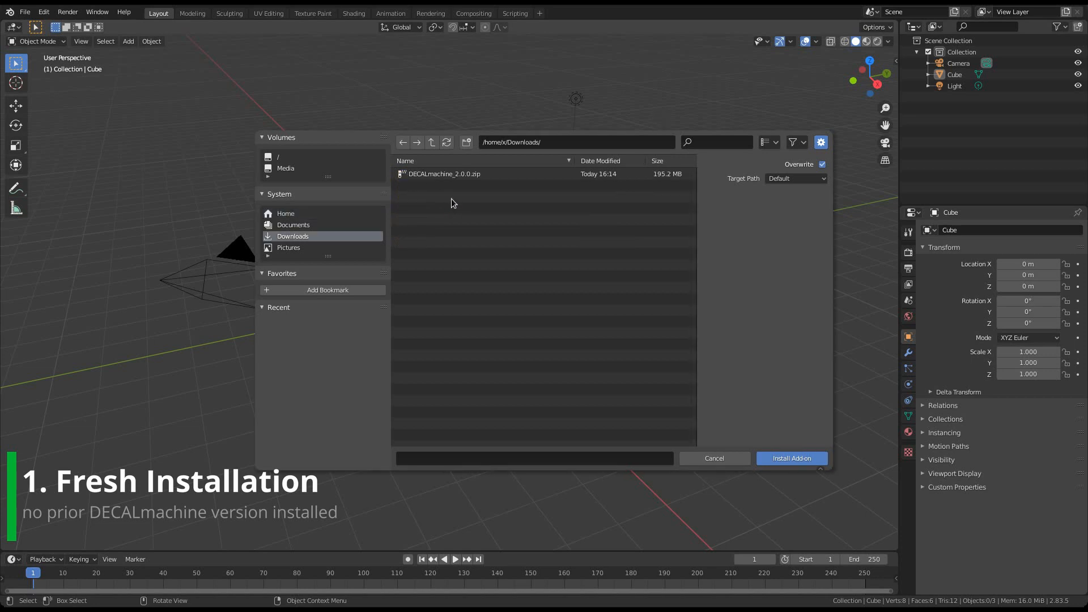
{"action": "left_click", "coordinate": [442, 173]}
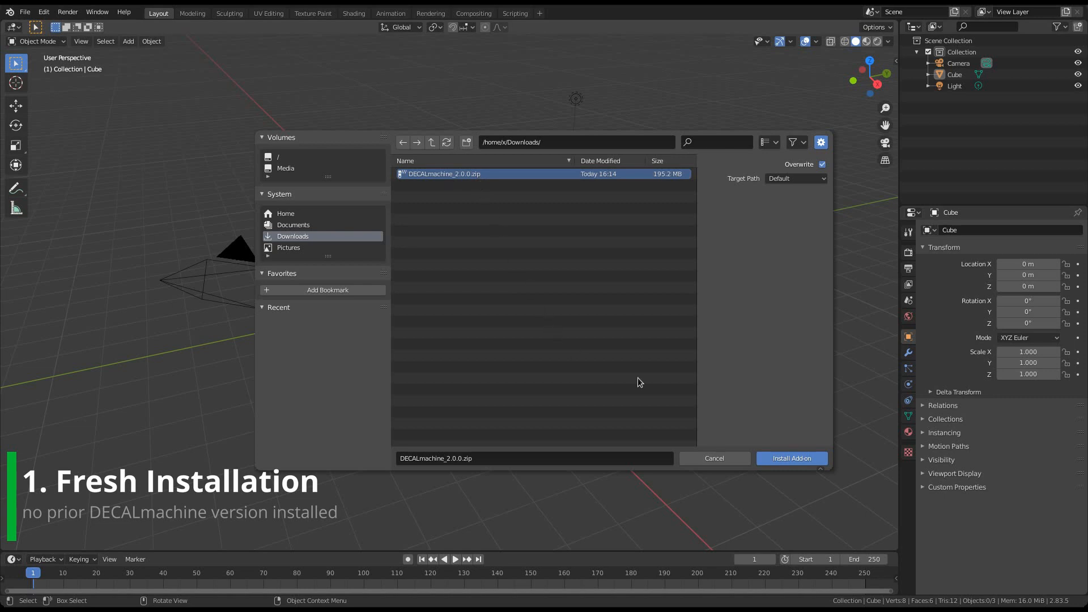
{"action": "left_click", "coordinate": [791, 458]}
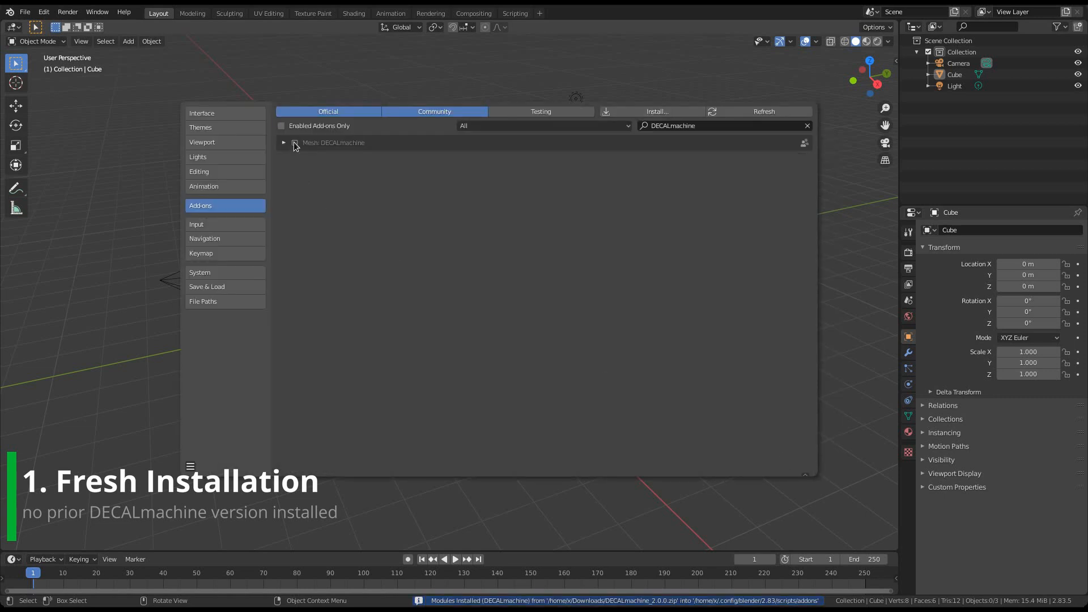
{"action": "left_click", "coordinate": [284, 143]}
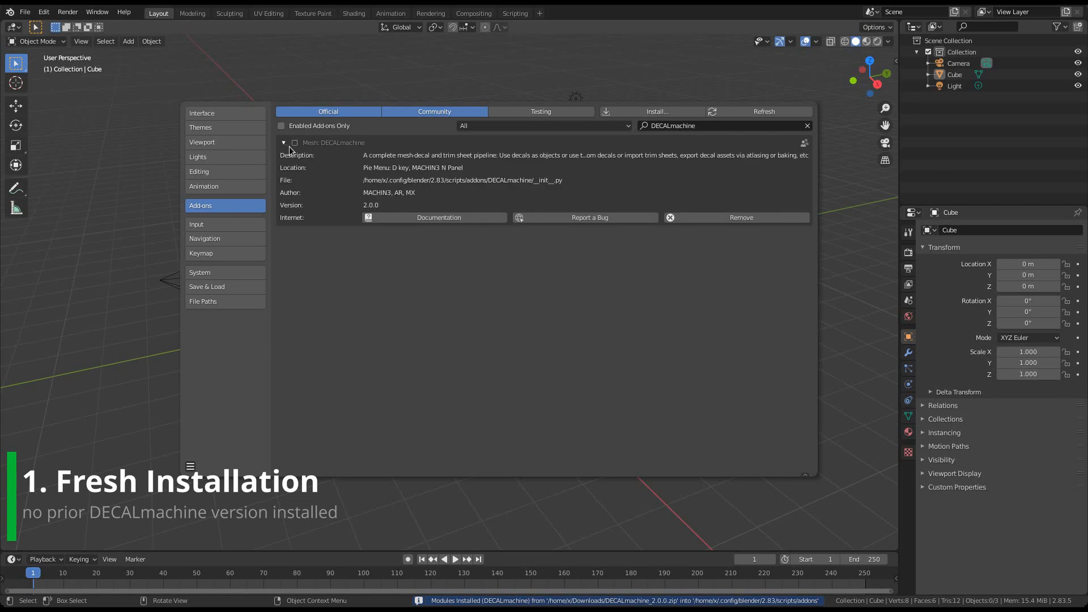
{"action": "left_click", "coordinate": [294, 143]}
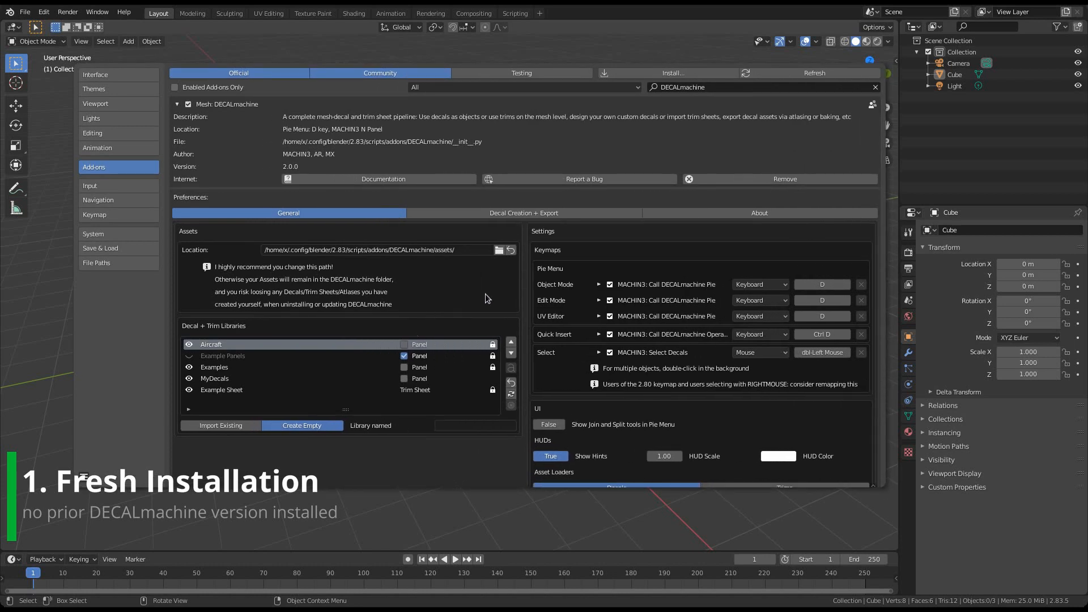
{"action": "mouse_move", "coordinate": [509, 306]}
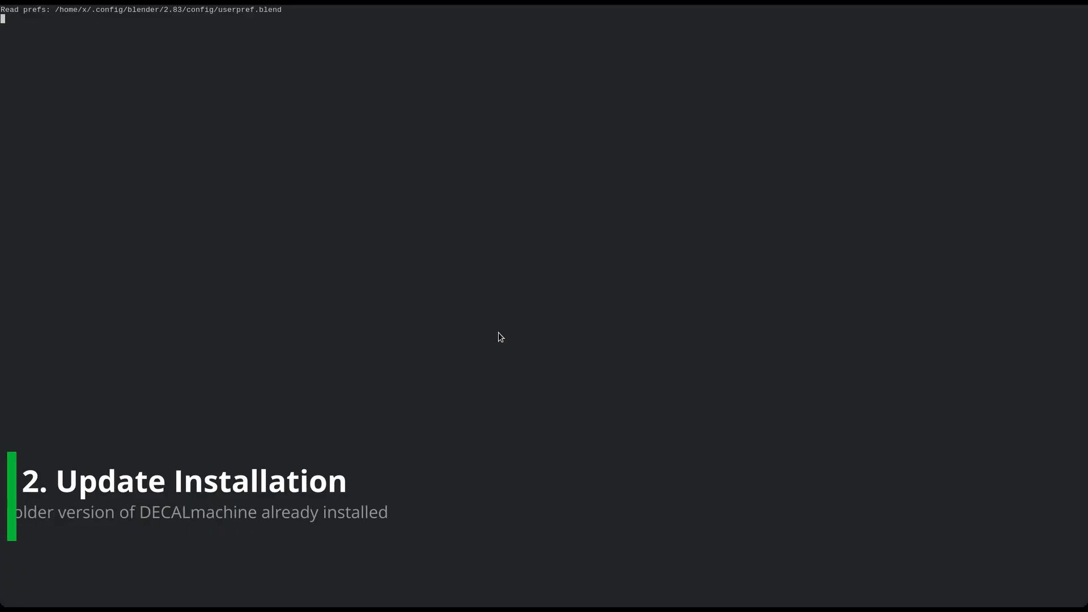
In Preferences, search add-ons for 'dec' and expand the Mesh: DECALmachine entry.
{"action": "left_click", "coordinate": [43, 12]}
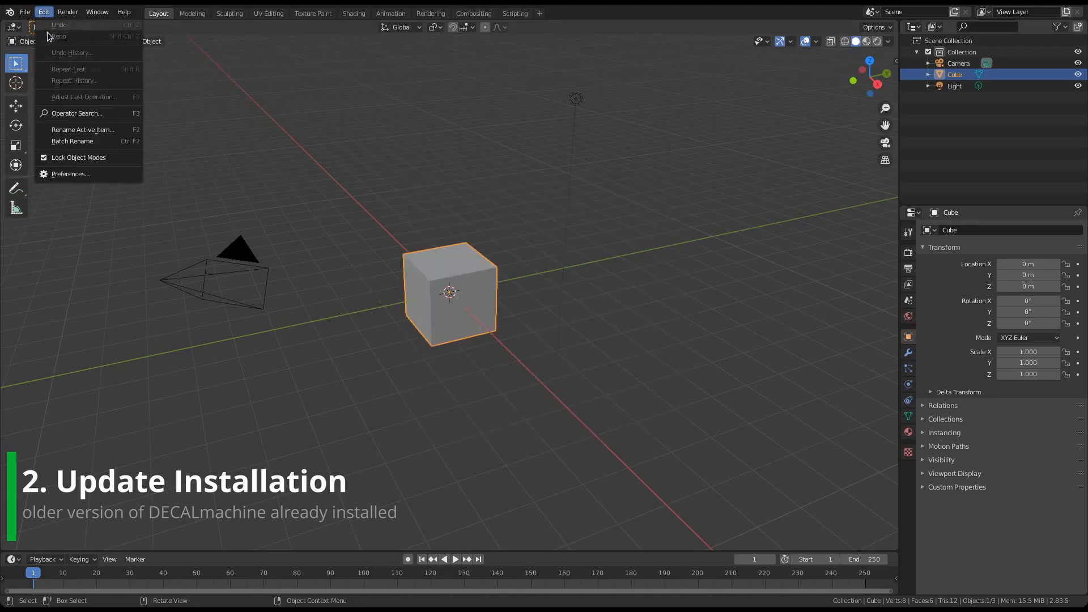
{"action": "left_click", "coordinate": [71, 173]}
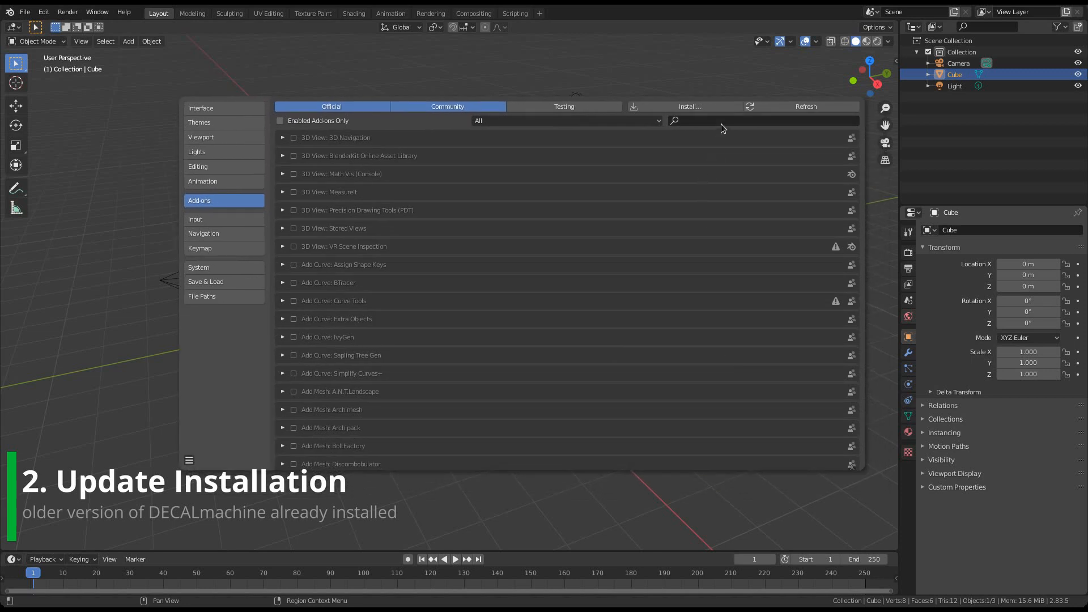
{"action": "type", "text": "d"}
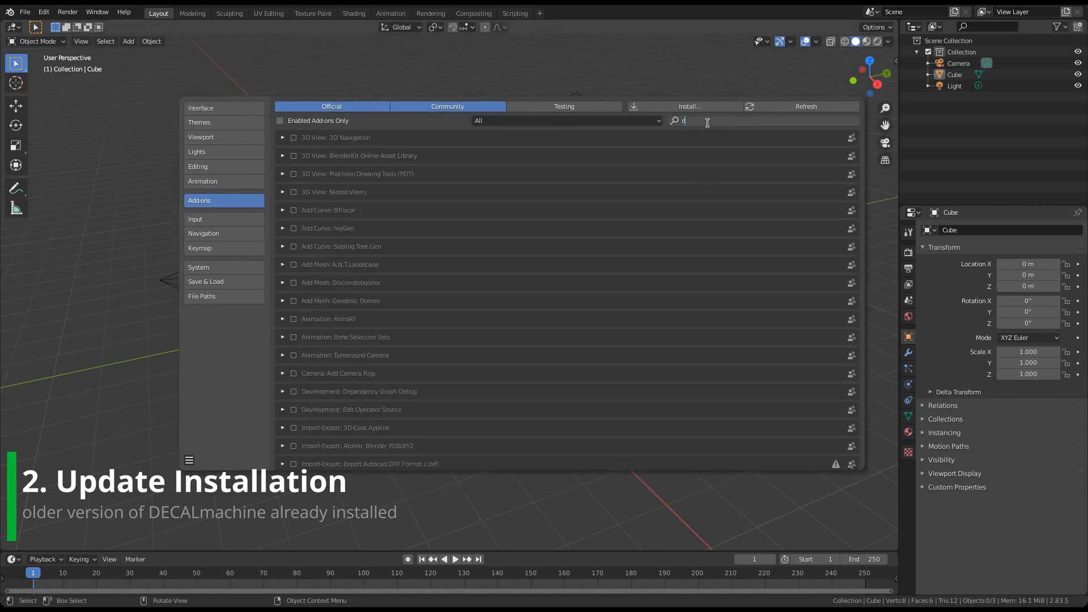
{"action": "type", "text": "ec"}
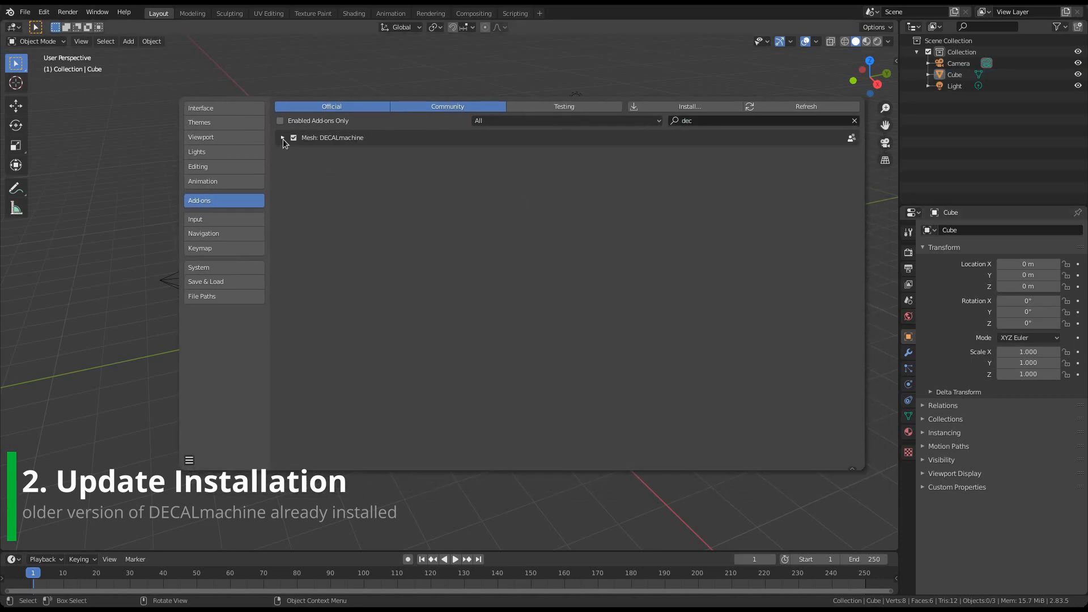
{"action": "left_click", "coordinate": [282, 137]}
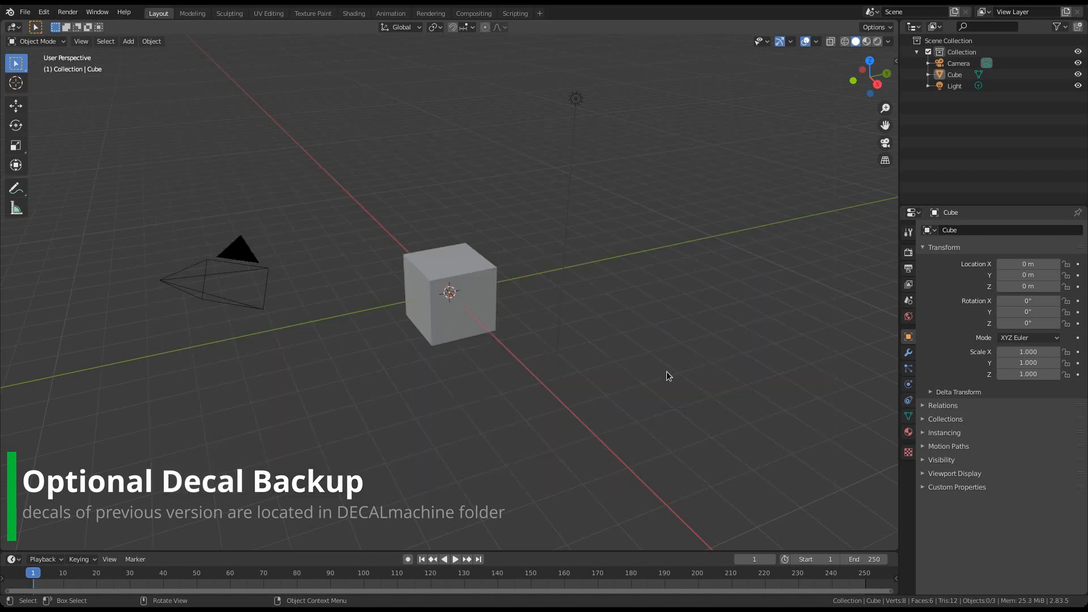
{"action": "mouse_move", "coordinate": [630, 422]}
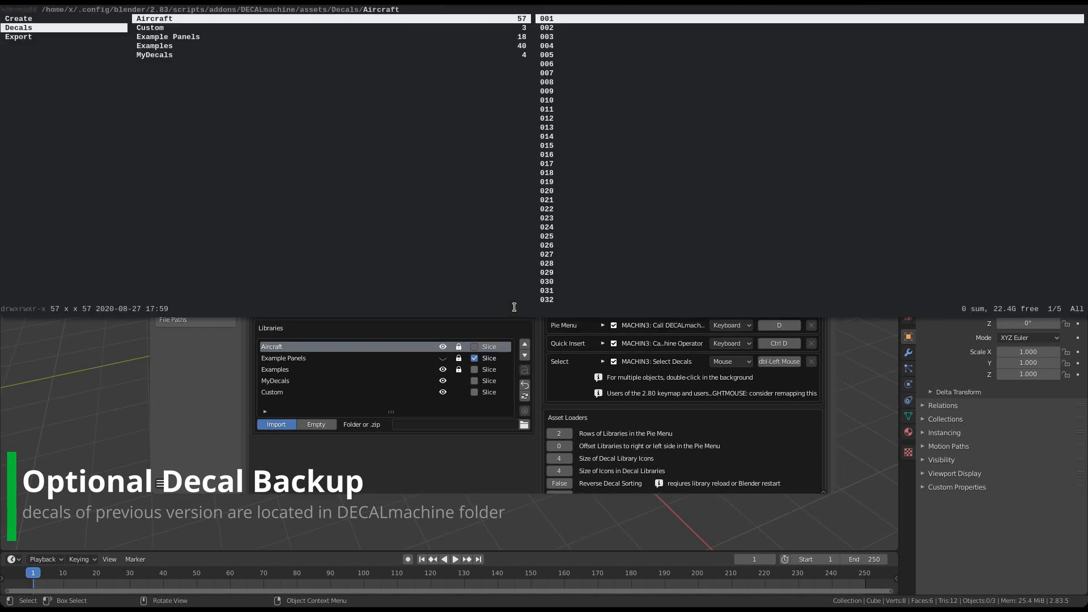
{"action": "mouse_move", "coordinate": [397, 171]}
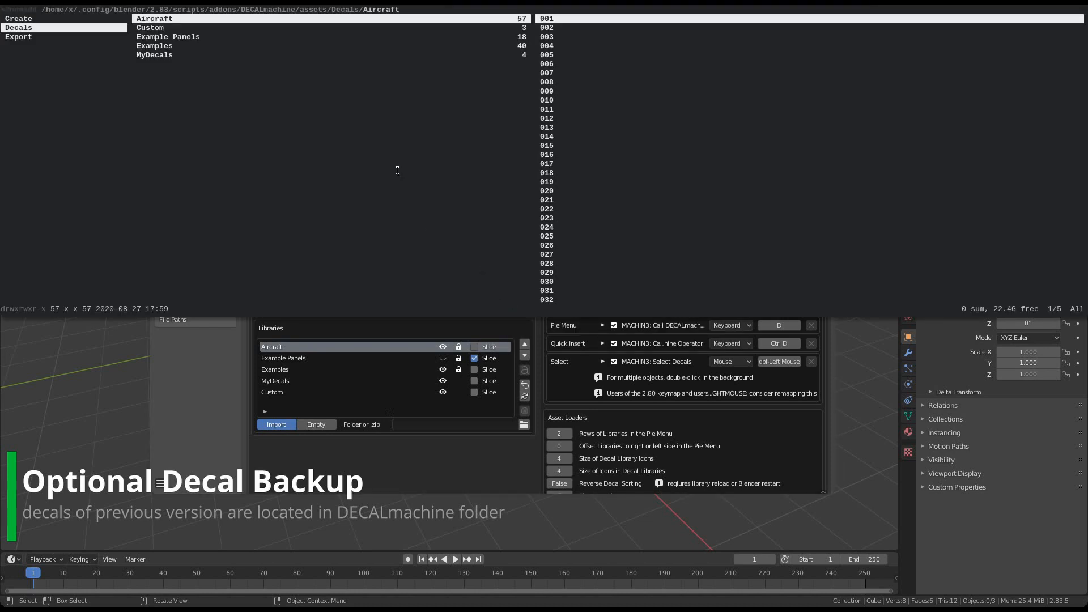
Browse in ranger to DECALmachine/assets/Decals, showing Aircraft, Custom, Example Panels, Examples and MyDecals.
{"action": "left_click", "coordinate": [167, 37]}
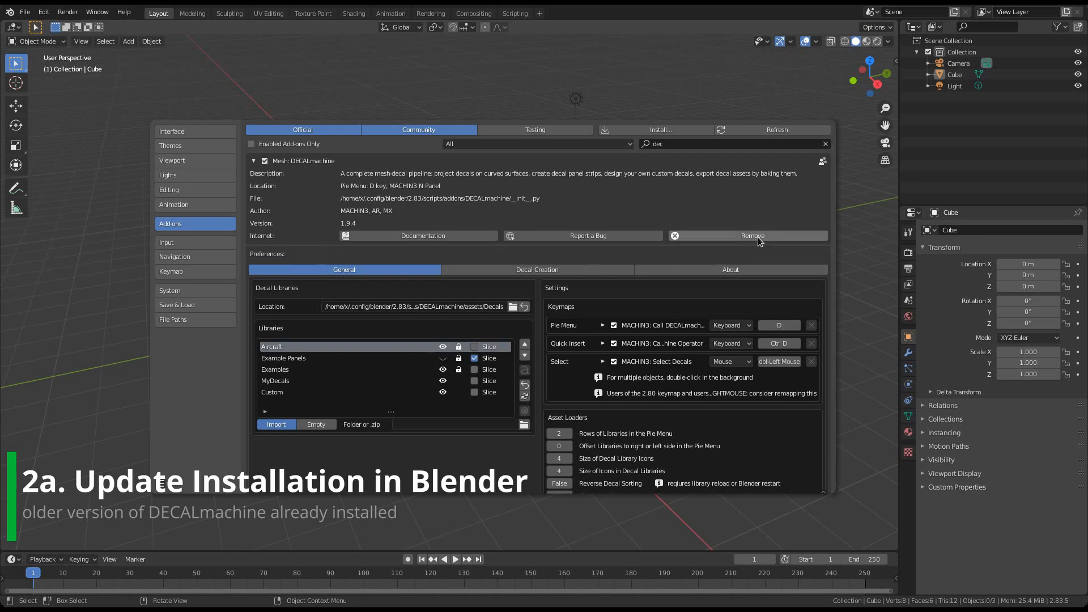
{"action": "mouse_move", "coordinate": [313, 217]}
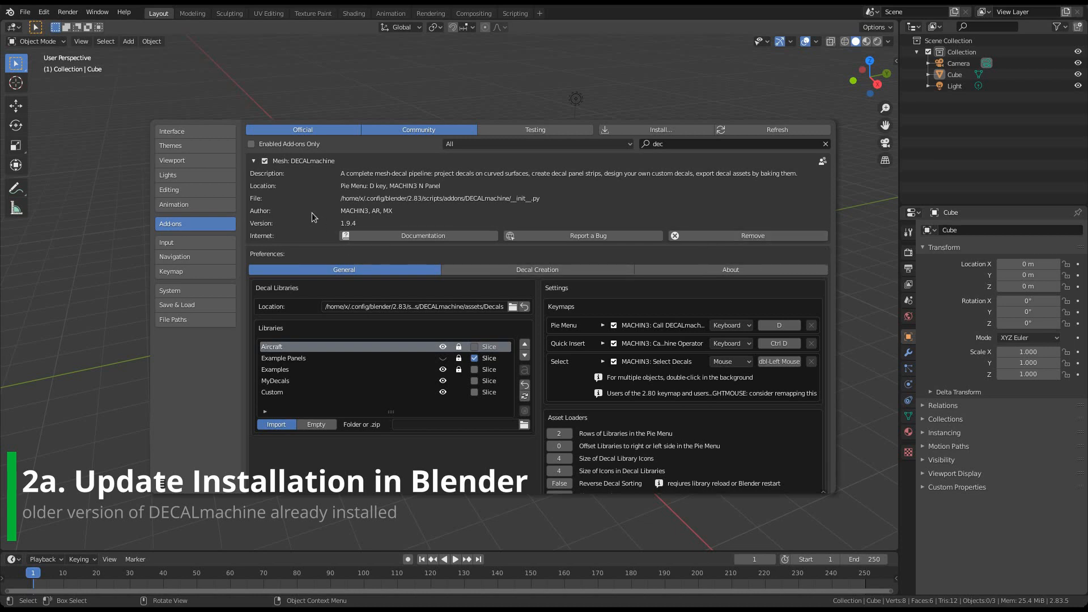
Close Blender, choosing Don't Save for the untitled scene.
{"action": "left_click", "coordinate": [254, 160]}
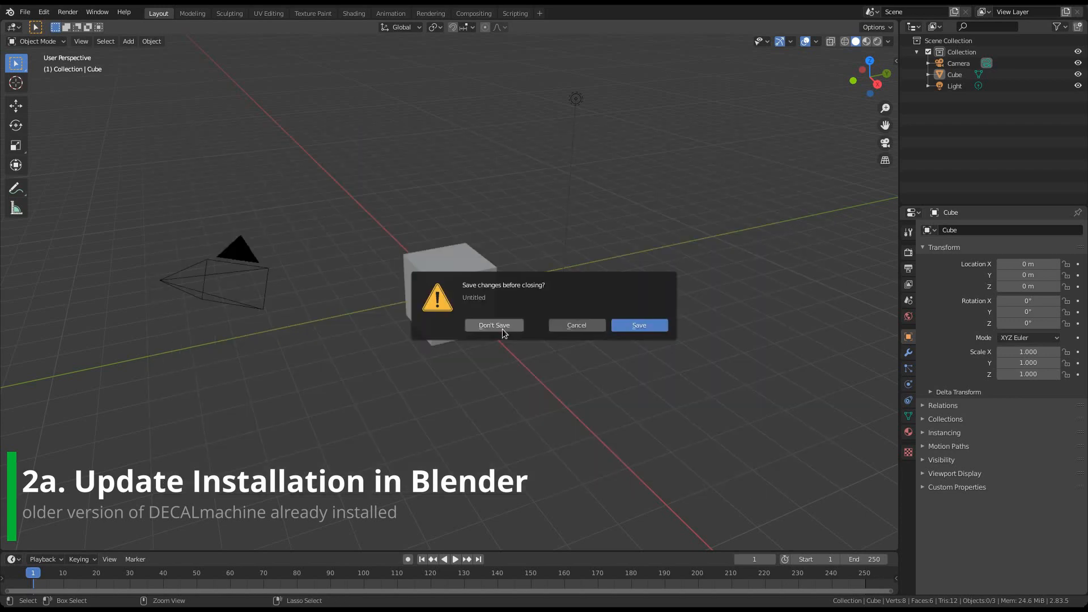
{"action": "left_click", "coordinate": [494, 325]}
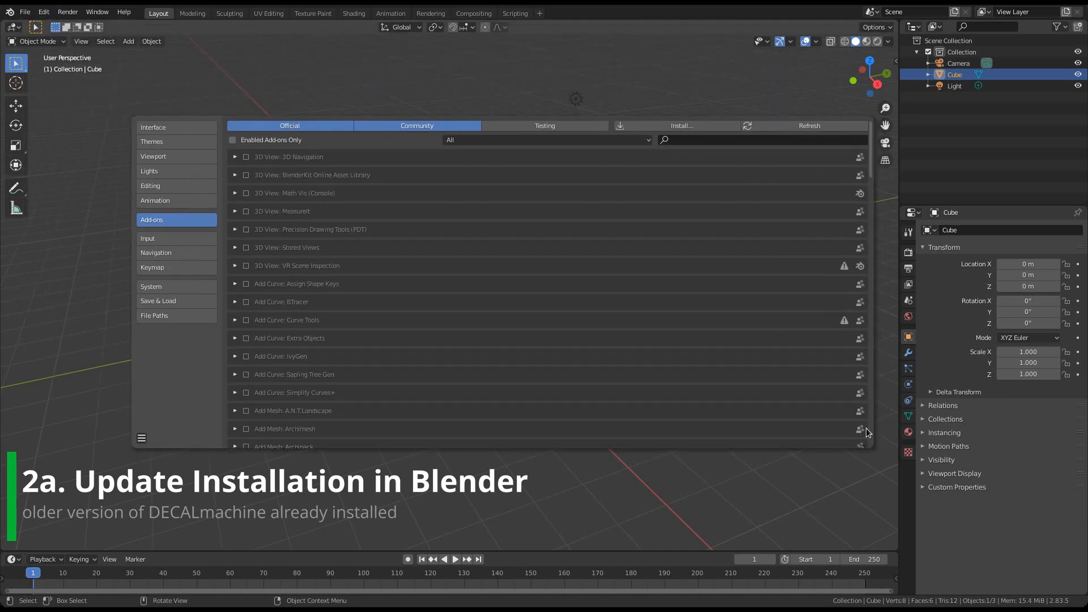
Find DECALmachine 1.9.4 by searching 'dec' and uninstall it.
{"action": "type", "text": "dec"}
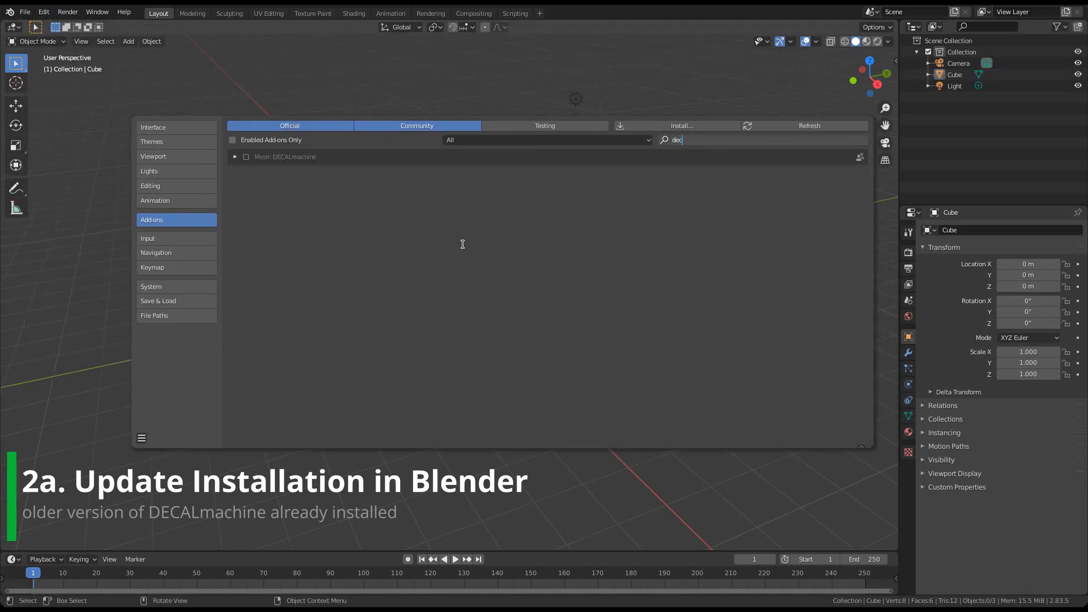
{"action": "left_click", "coordinate": [235, 157]}
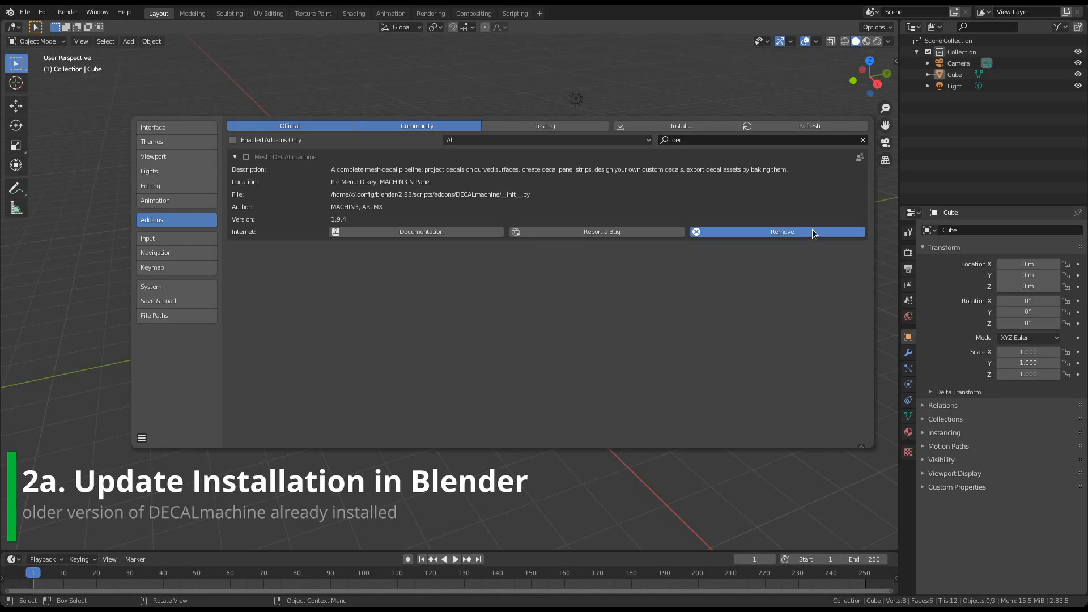
{"action": "left_click", "coordinate": [781, 231]}
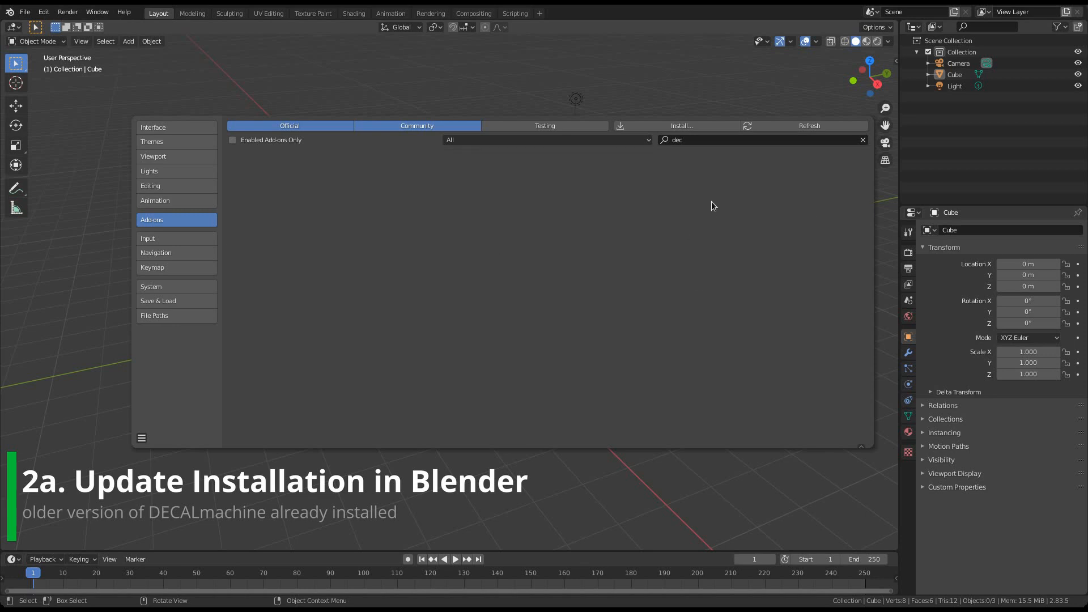
Install DECALmachine_2.0.0.zip and enable the new add-on.
{"action": "left_click", "coordinate": [862, 139]}
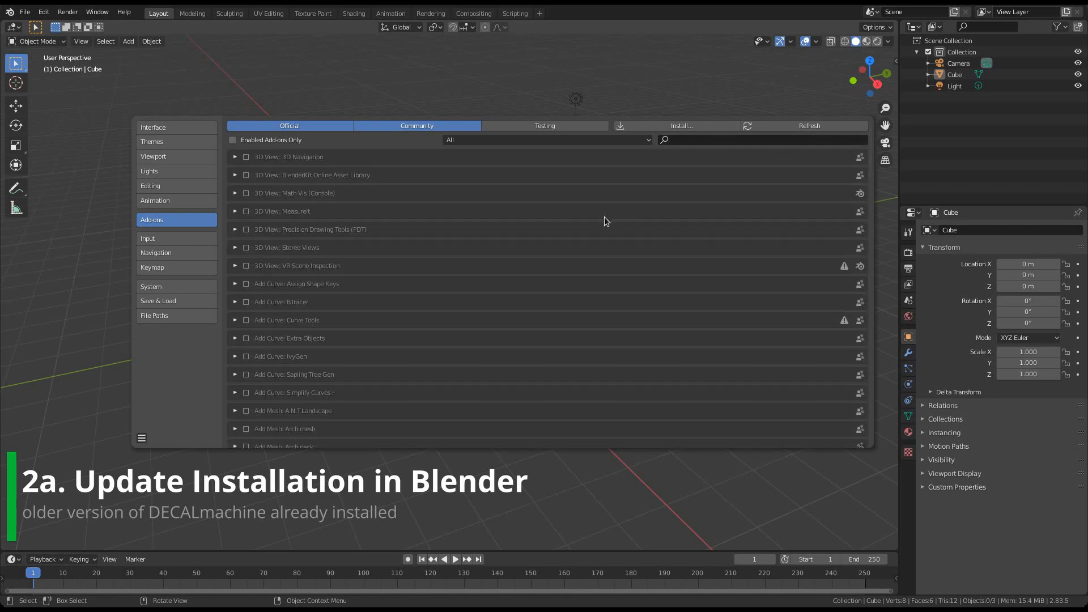
{"action": "left_click", "coordinate": [681, 126]}
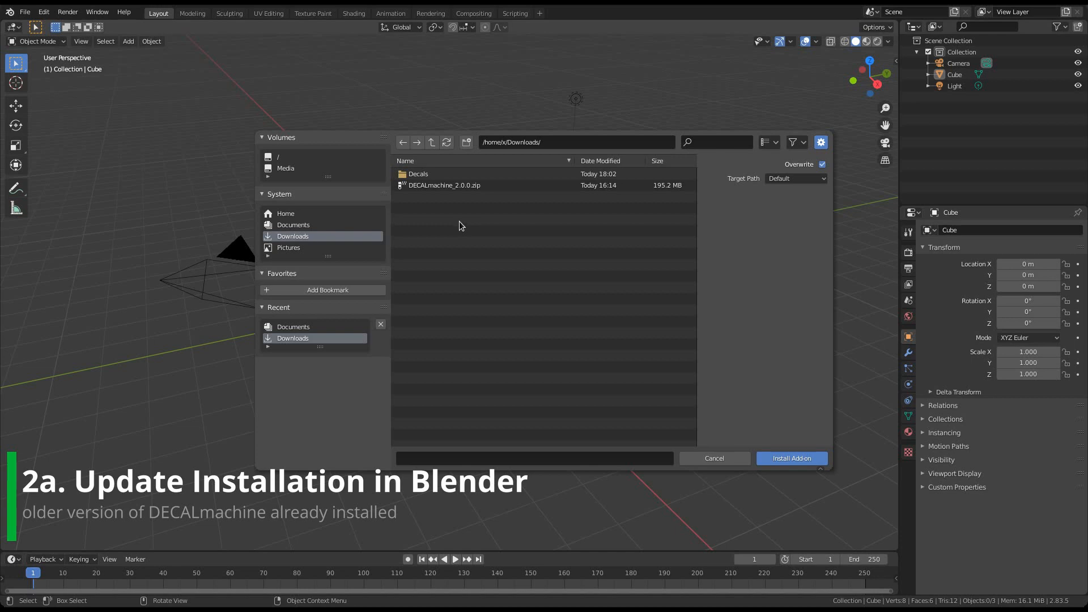
{"action": "left_click", "coordinate": [444, 185]}
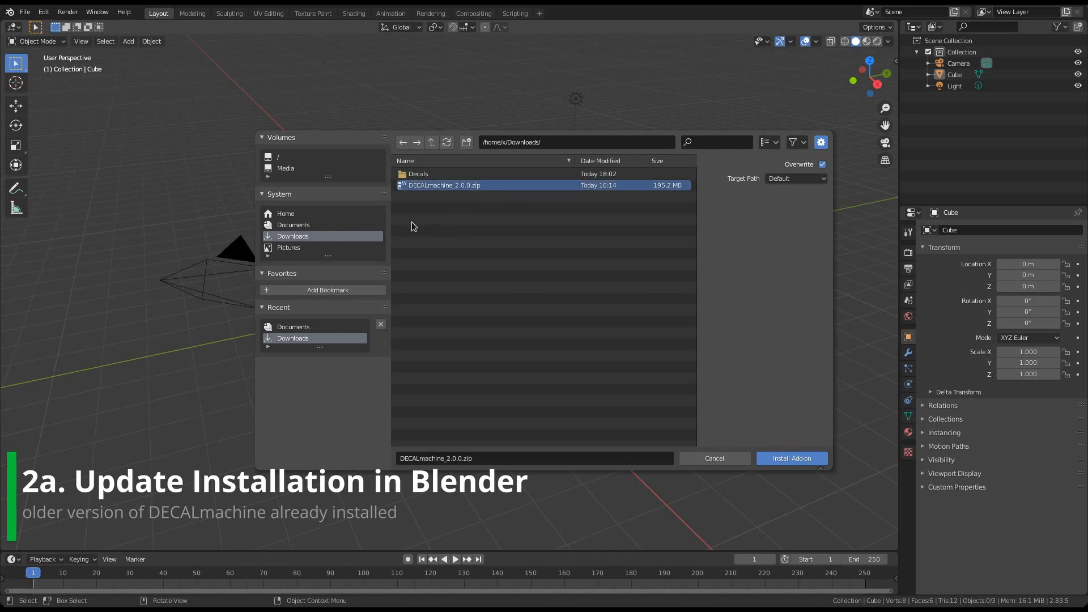
{"action": "left_click", "coordinate": [791, 458]}
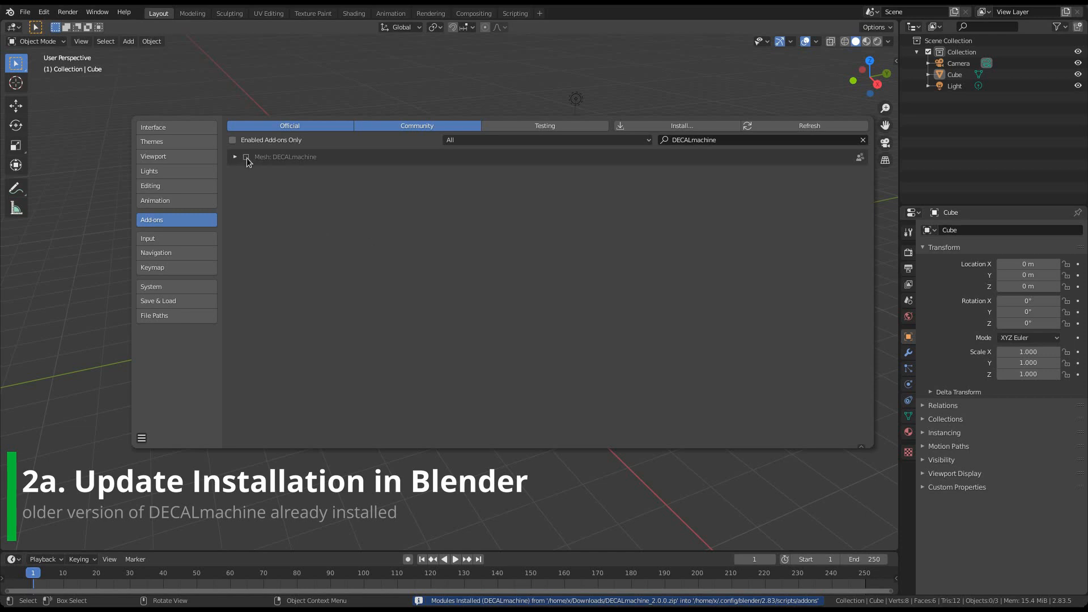
{"action": "left_click", "coordinate": [235, 157]}
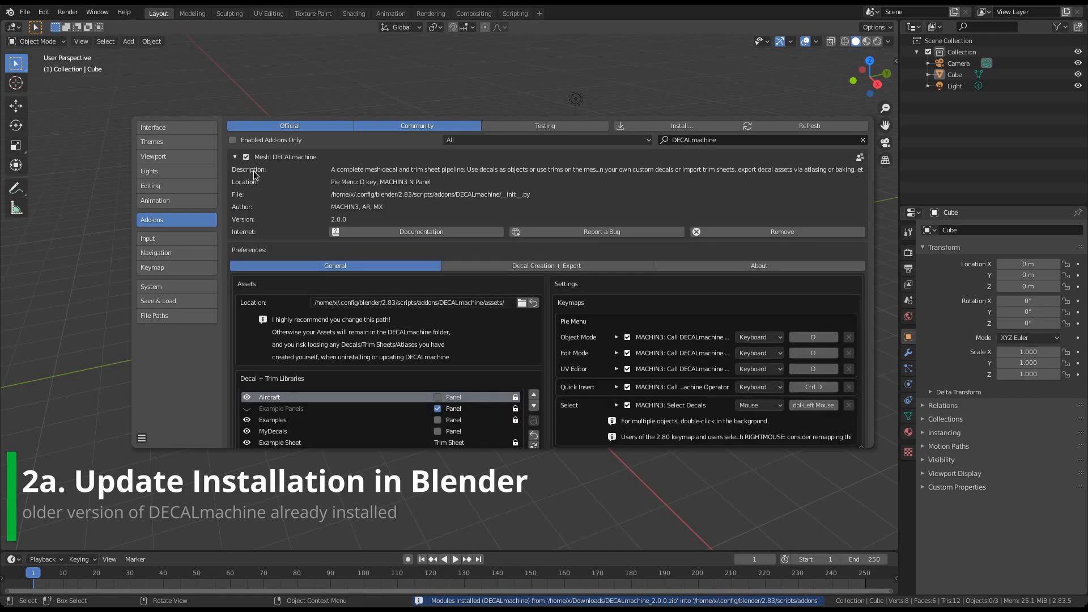
{"action": "scroll", "scroll_direction": "down", "scroll_amount": 3}
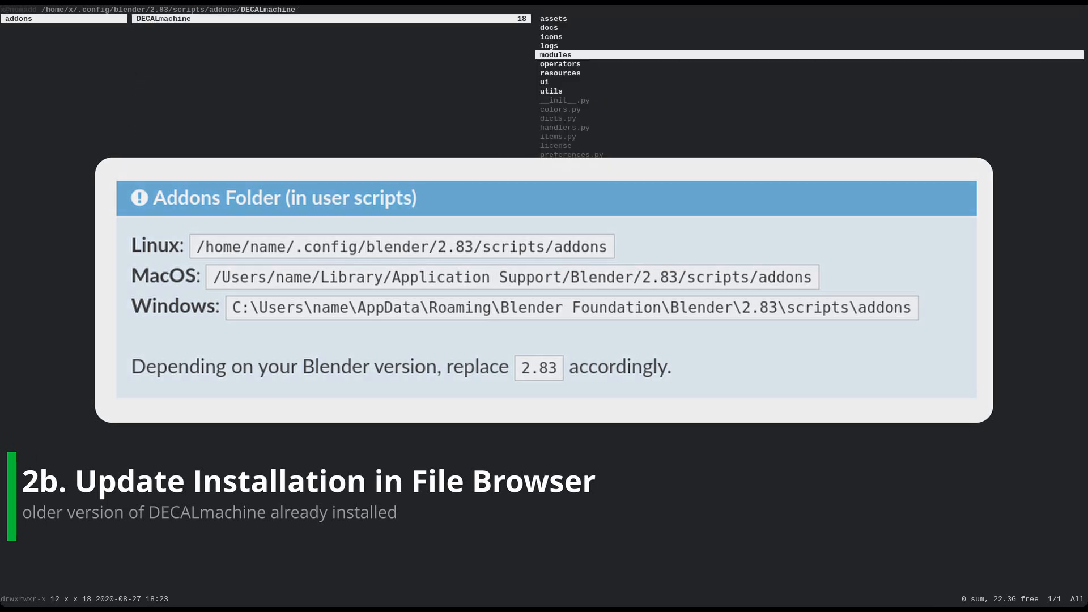
Remove the selected old files from addons/DECALmachine using ranger's :delete command.
{"action": "type", "text": ":delete"}
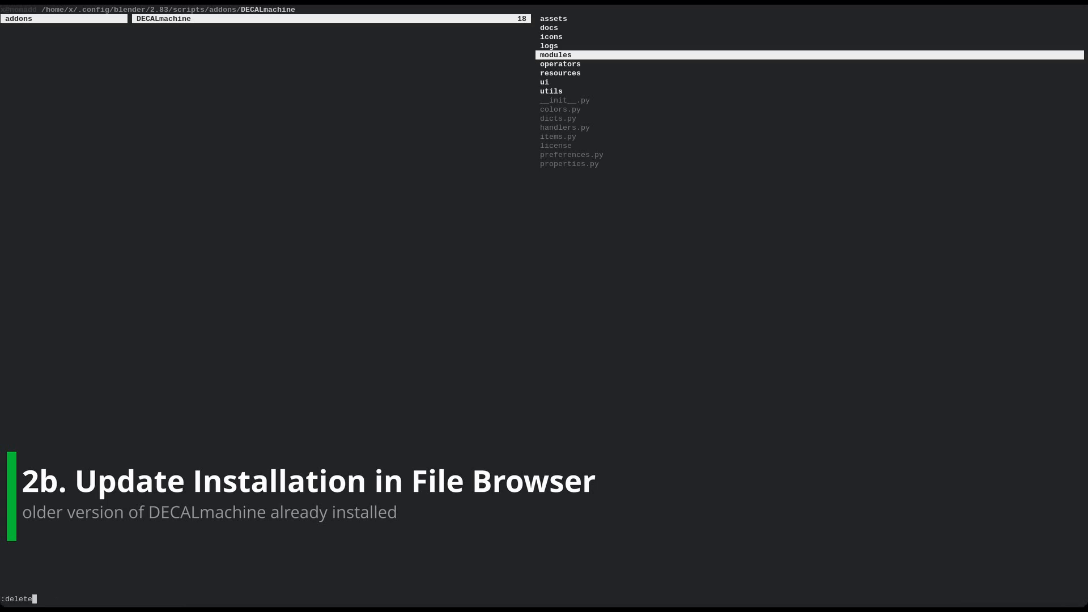
{"action": "key", "text": "Return"}
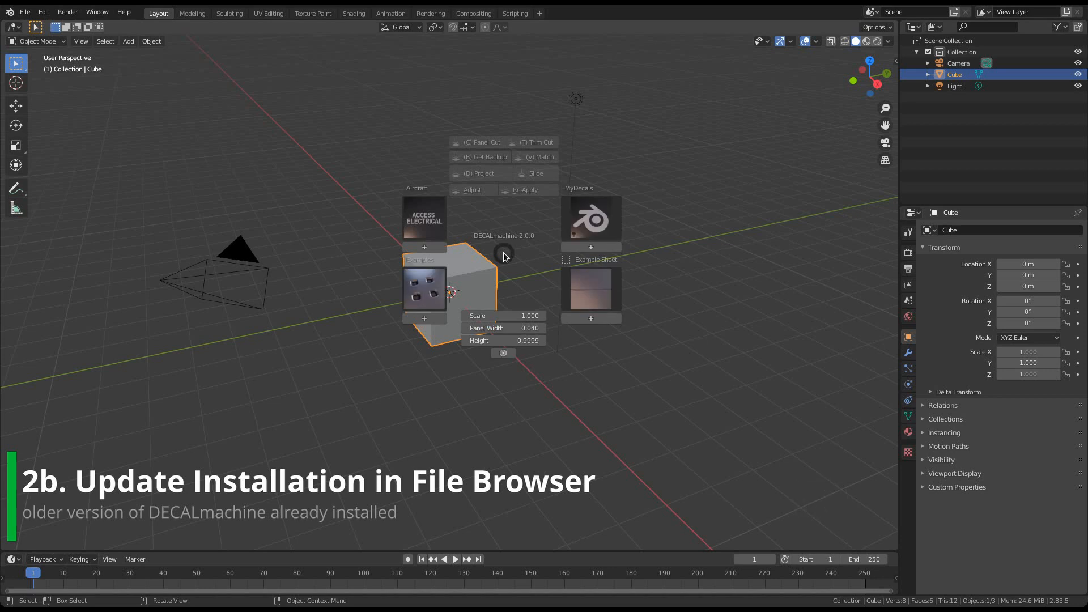
Close Blender so it can be relaunched to read DECALmachine's registration log.
{"action": "key", "text": "Escape"}
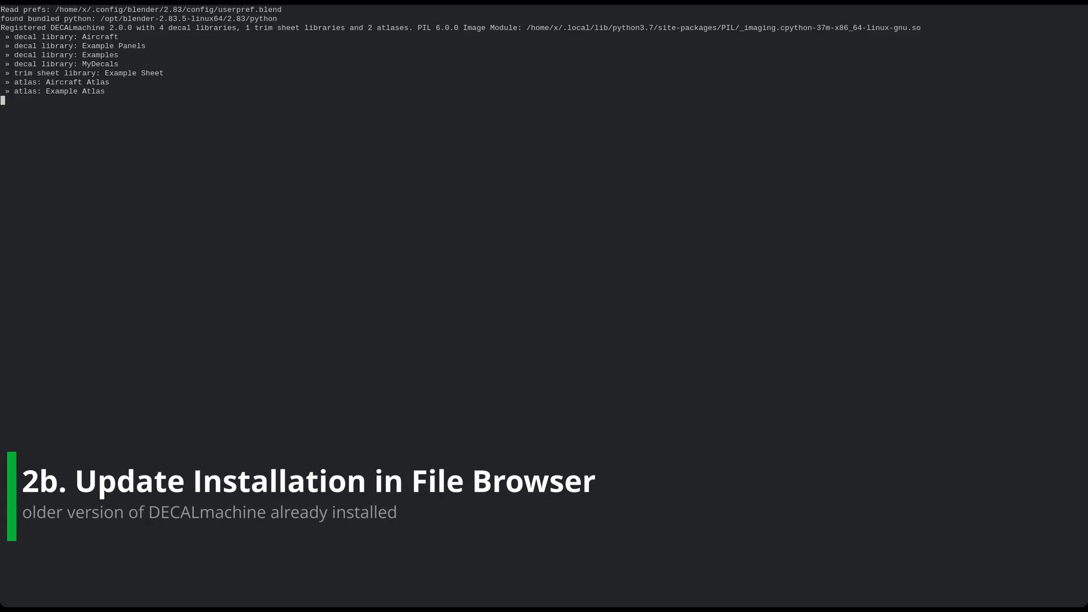
{"action": "mouse_move", "coordinate": [139, 99]}
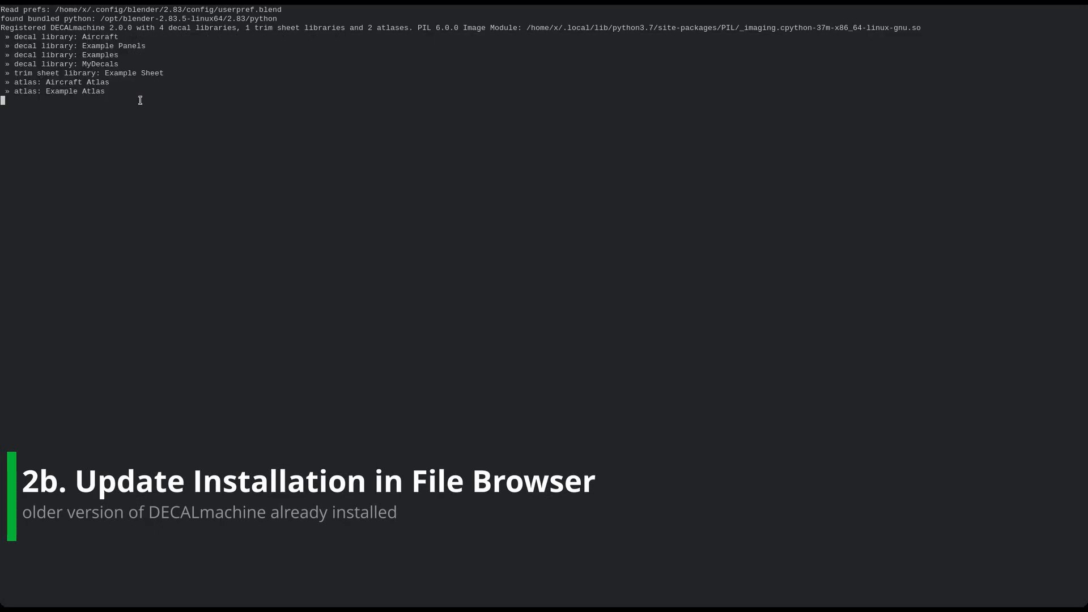
Filter add-ons by 'dec' and expand DECALmachine 2.0.0 to see its assets location and libraries.
{"action": "left_click", "coordinate": [44, 12]}
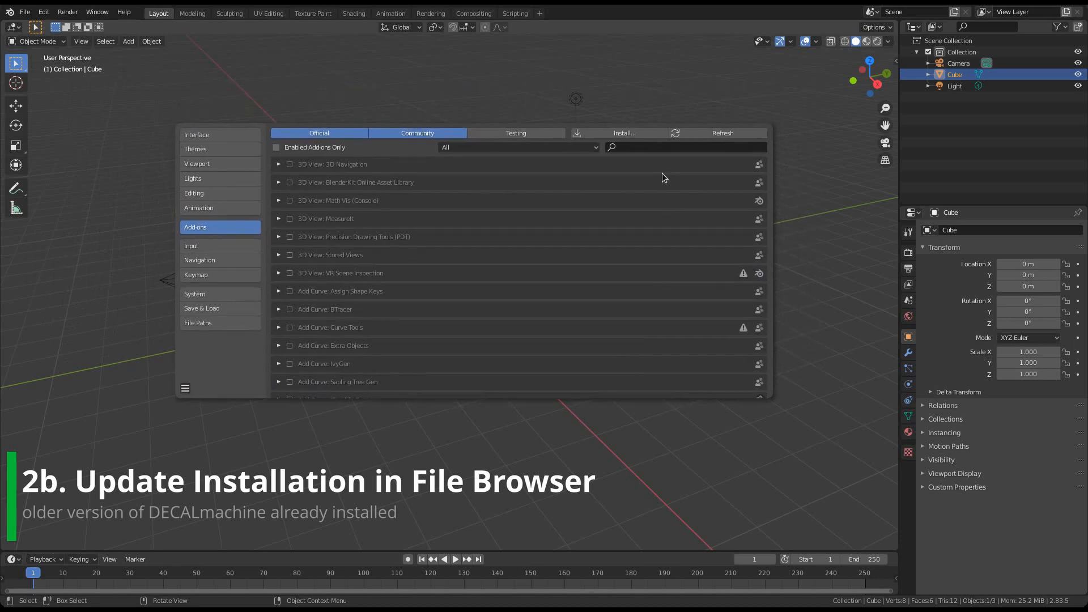
{"action": "type", "text": "dec"}
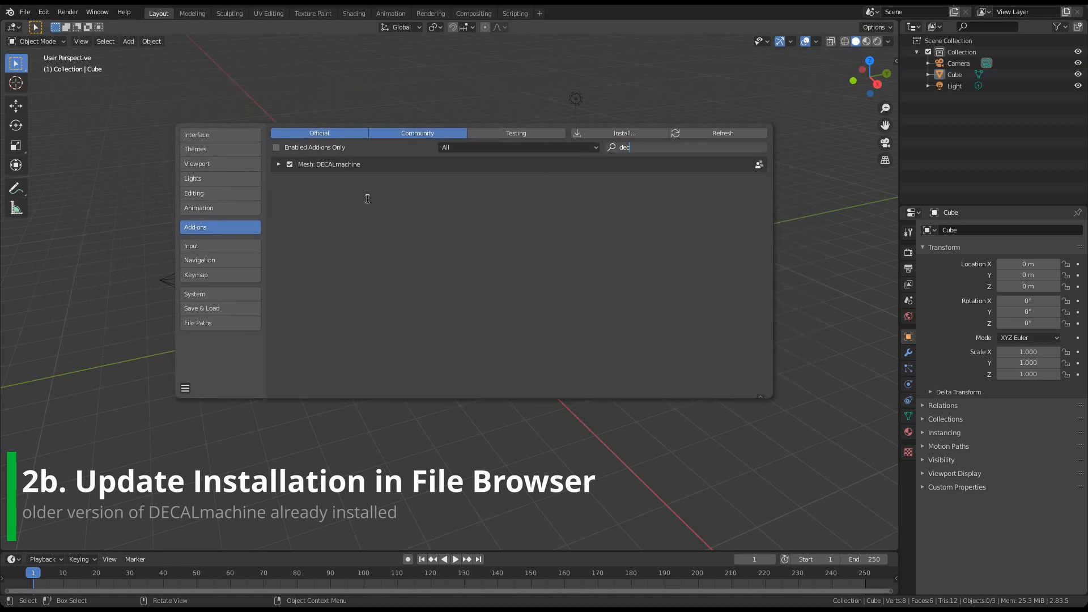
{"action": "left_click", "coordinate": [279, 164]}
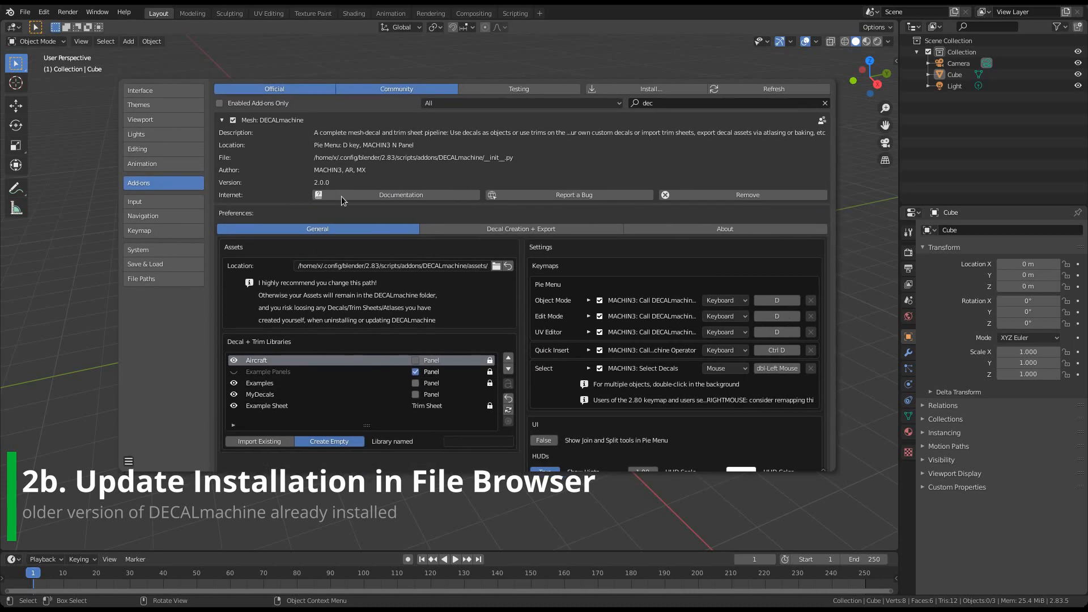
{"action": "mouse_move", "coordinate": [469, 380]}
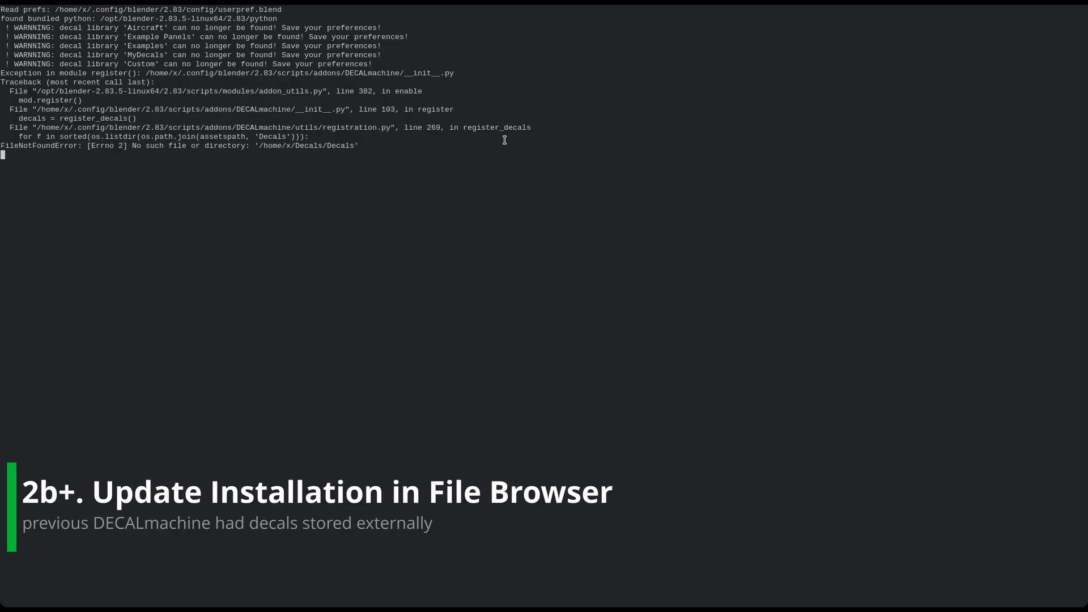
{"action": "mouse_move", "coordinate": [248, 188]}
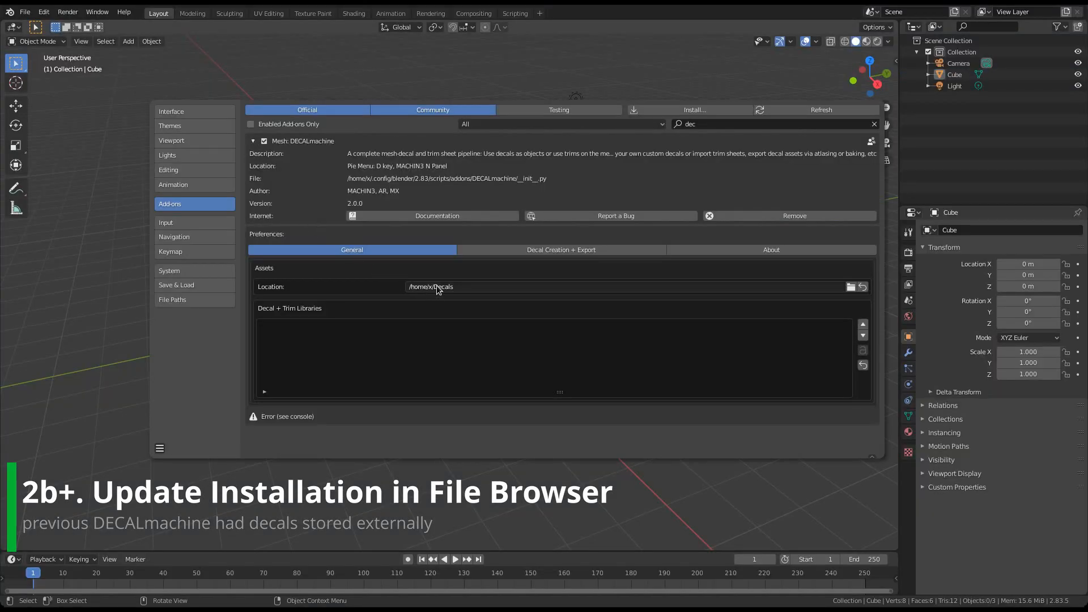
{"action": "mouse_move", "coordinate": [472, 290]}
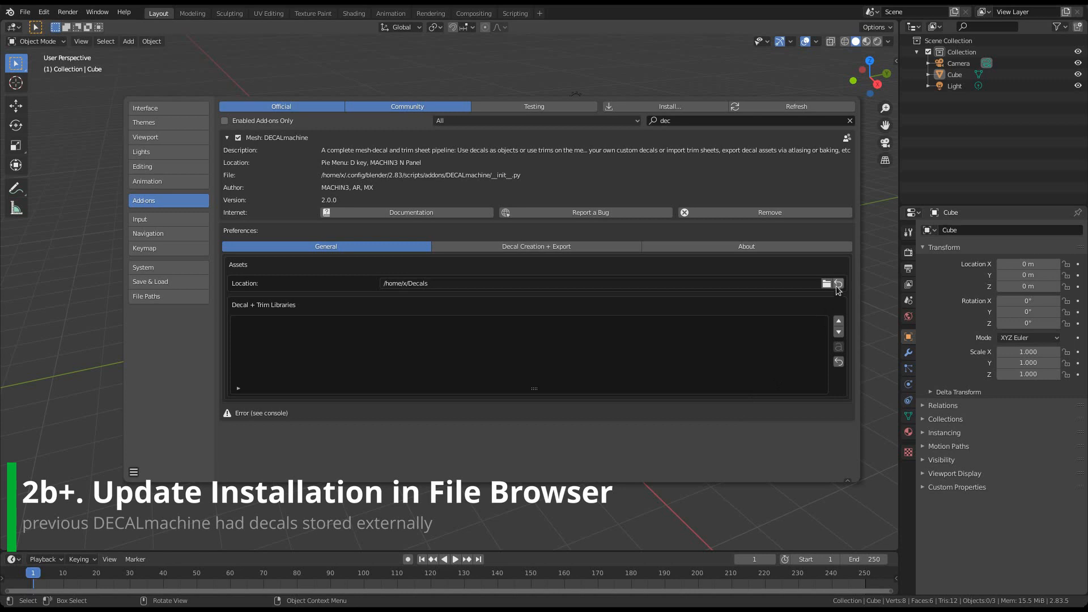
Reset the Assets Location field to the add-on's own folder with its reset arrow.
{"action": "left_click", "coordinate": [837, 283]}
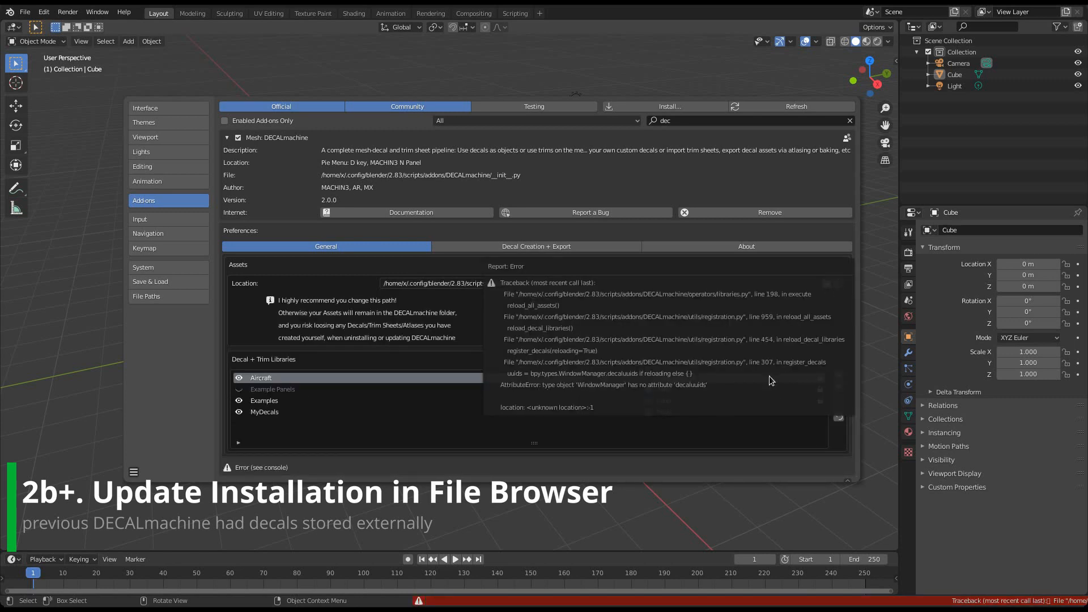
{"action": "mouse_move", "coordinate": [781, 404]}
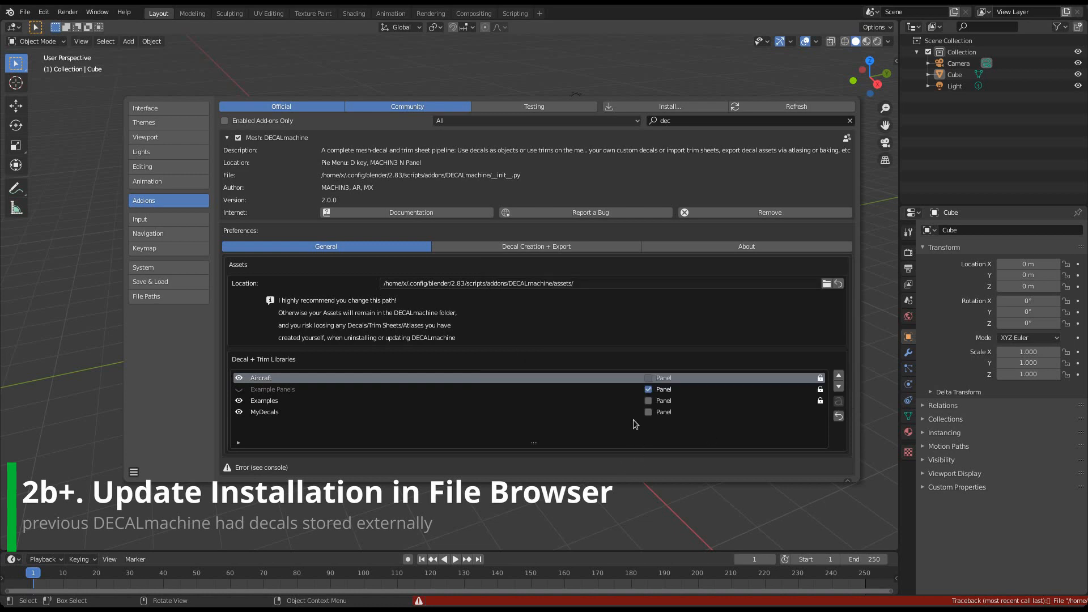
Save Blender's preferences and filter the add-on list with 'dec' to show DECALmachine.
{"action": "left_click", "coordinate": [134, 472]}
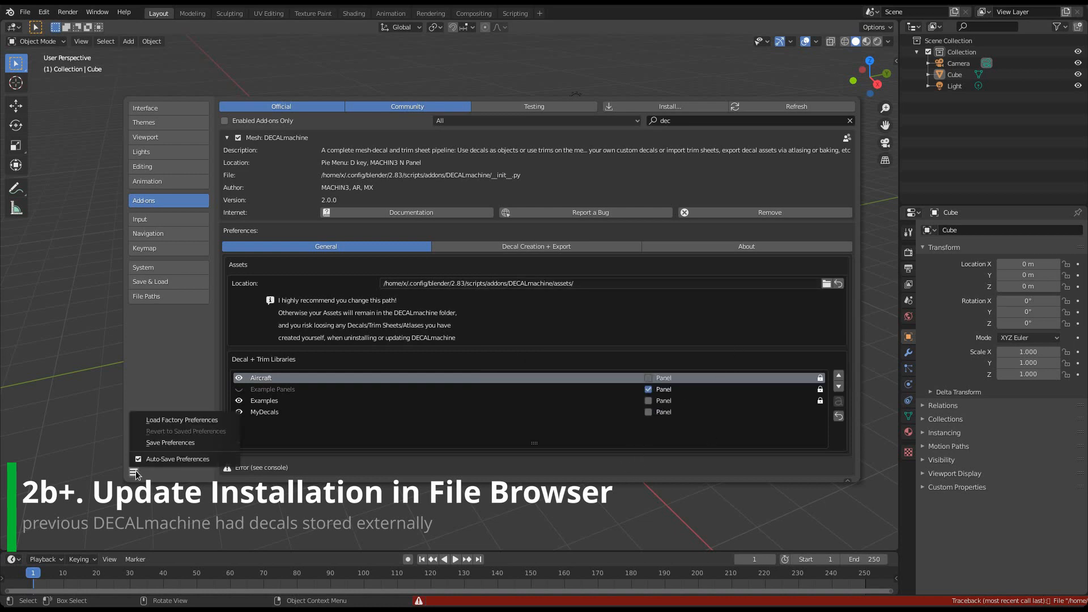
{"action": "left_click", "coordinate": [133, 473]}
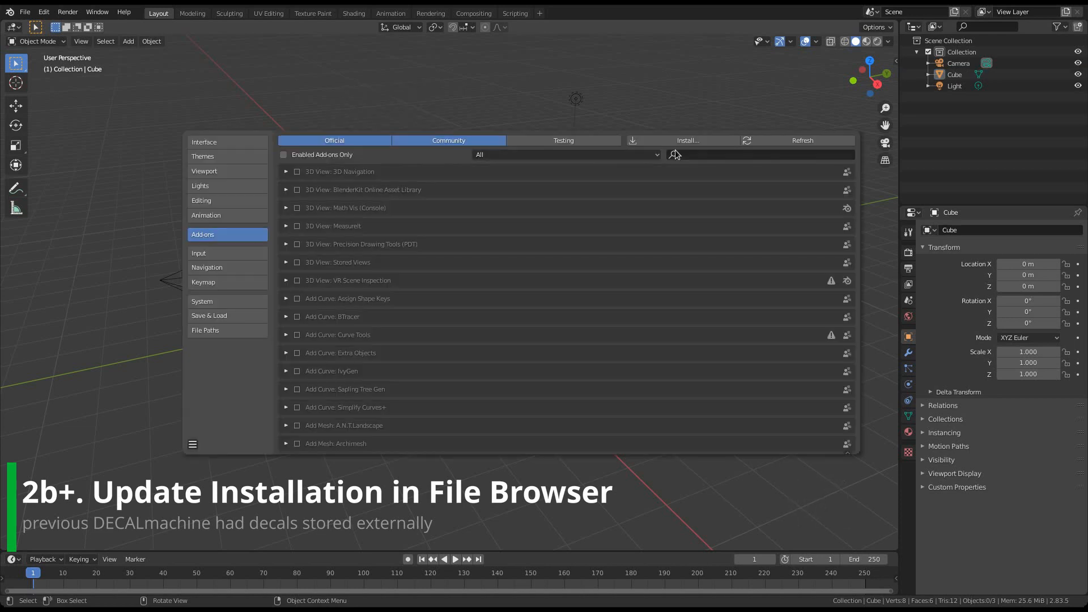
{"action": "type", "text": "dec"}
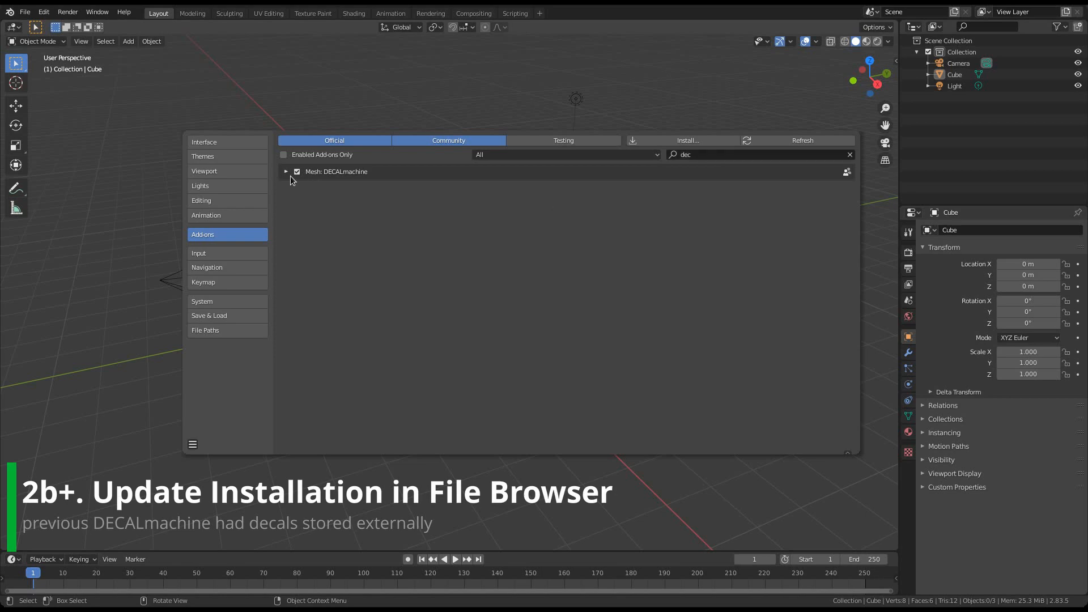
Expand the Mesh: DECALmachine add-on entry to reveal its assets path and libraries.
{"action": "left_click", "coordinate": [286, 171]}
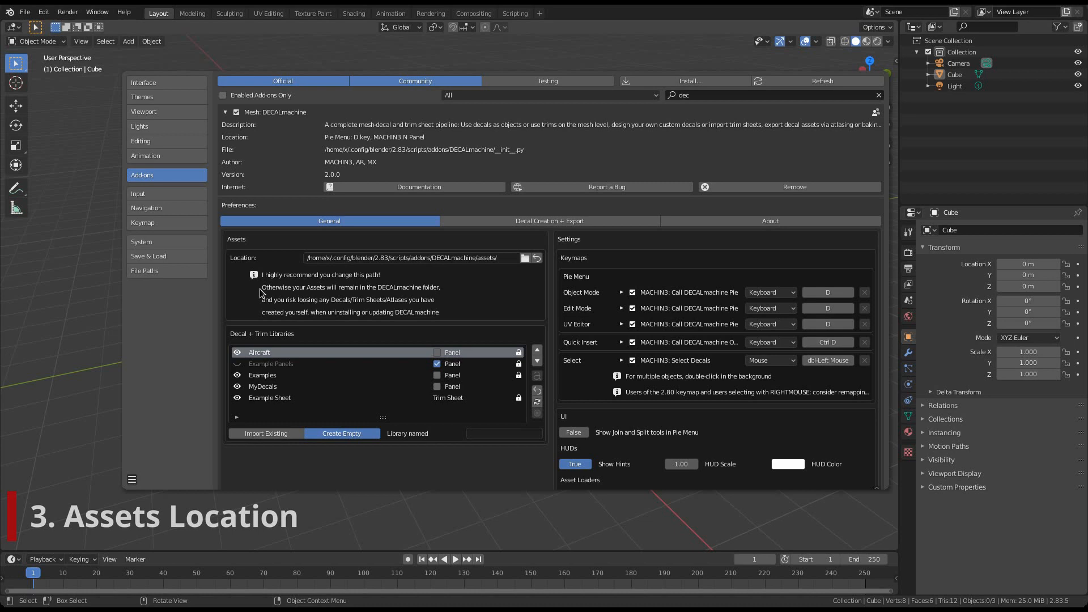
{"action": "mouse_move", "coordinate": [520, 306]}
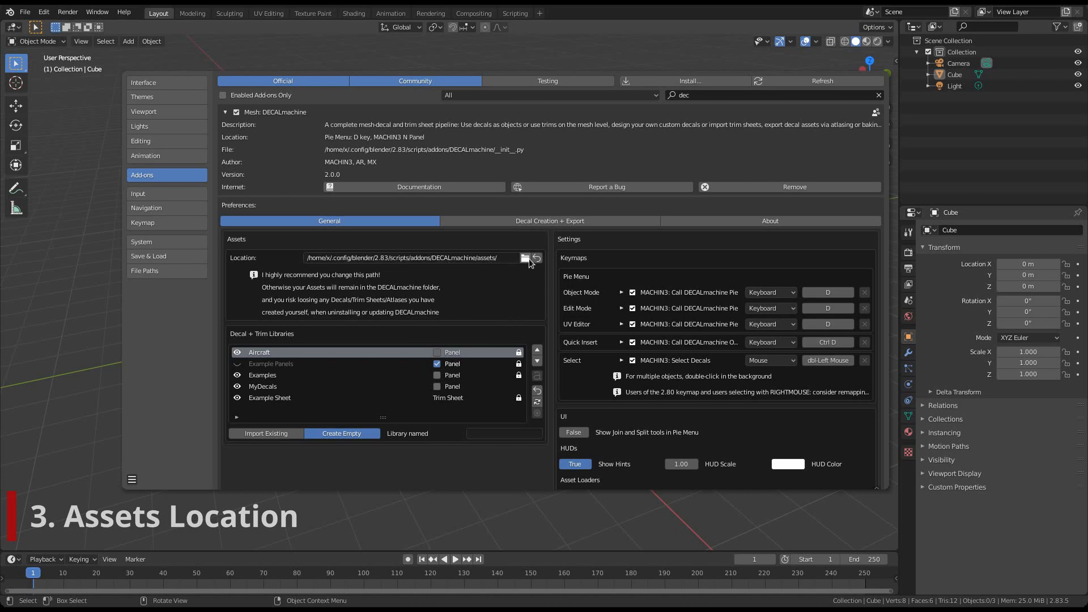
Create a 'DECALmachine Assets' folder in the home directory and accept it as the assets location.
{"action": "left_click", "coordinate": [523, 257]}
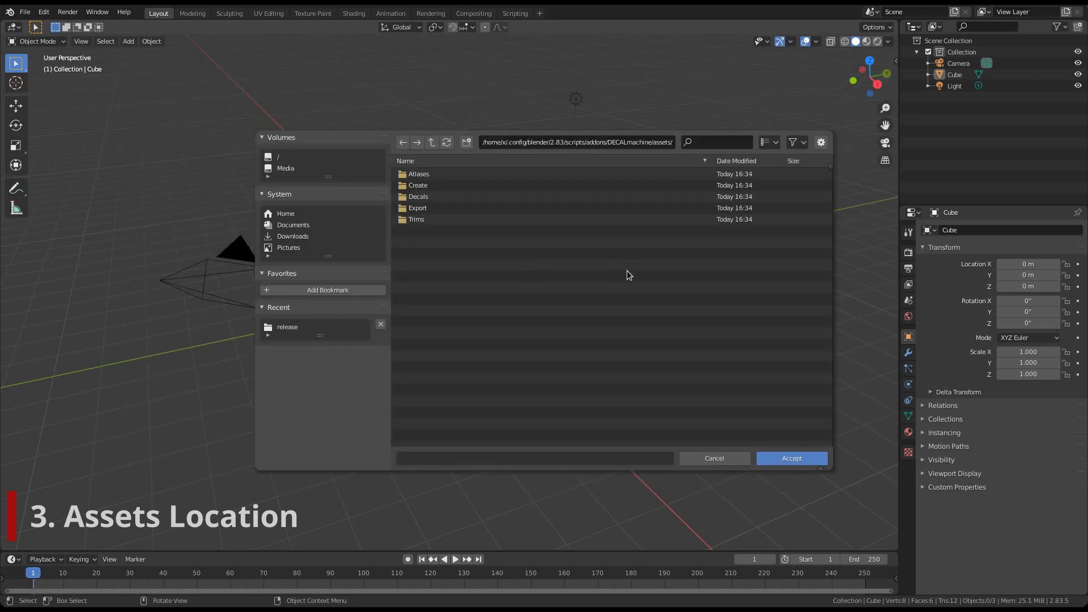
{"action": "mouse_move", "coordinate": [476, 261]}
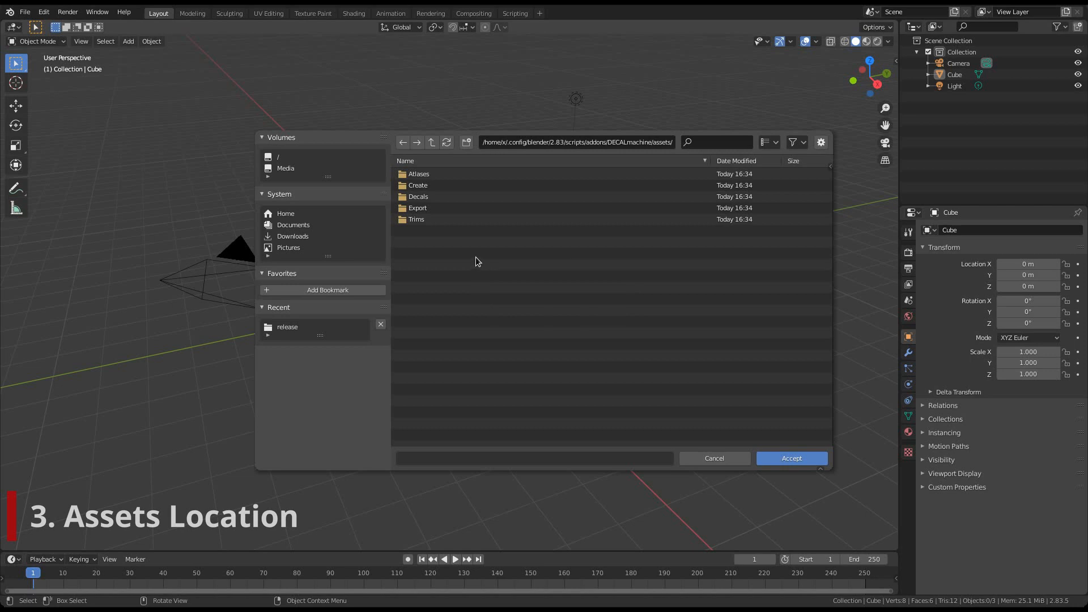
{"action": "left_click", "coordinate": [286, 213]}
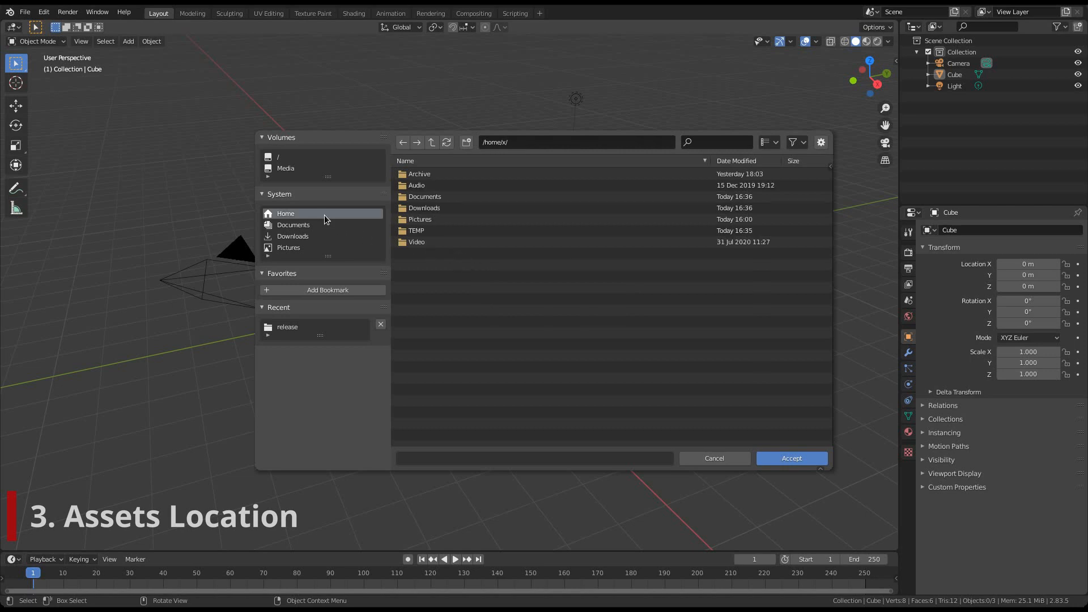
{"action": "left_click", "coordinate": [467, 142]}
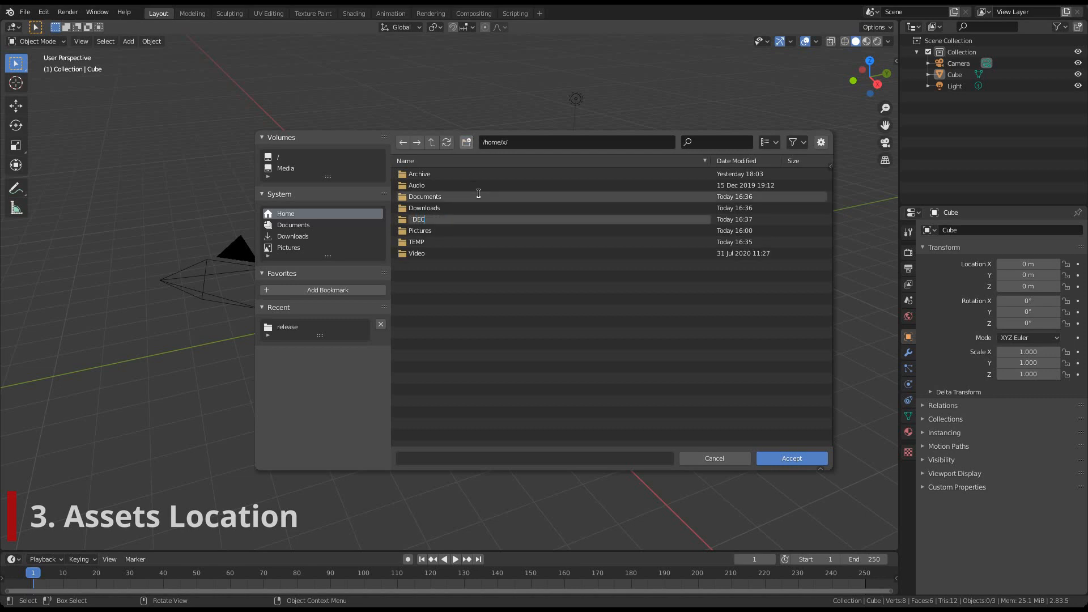
{"action": "type", "text": "DECALmachine A"}
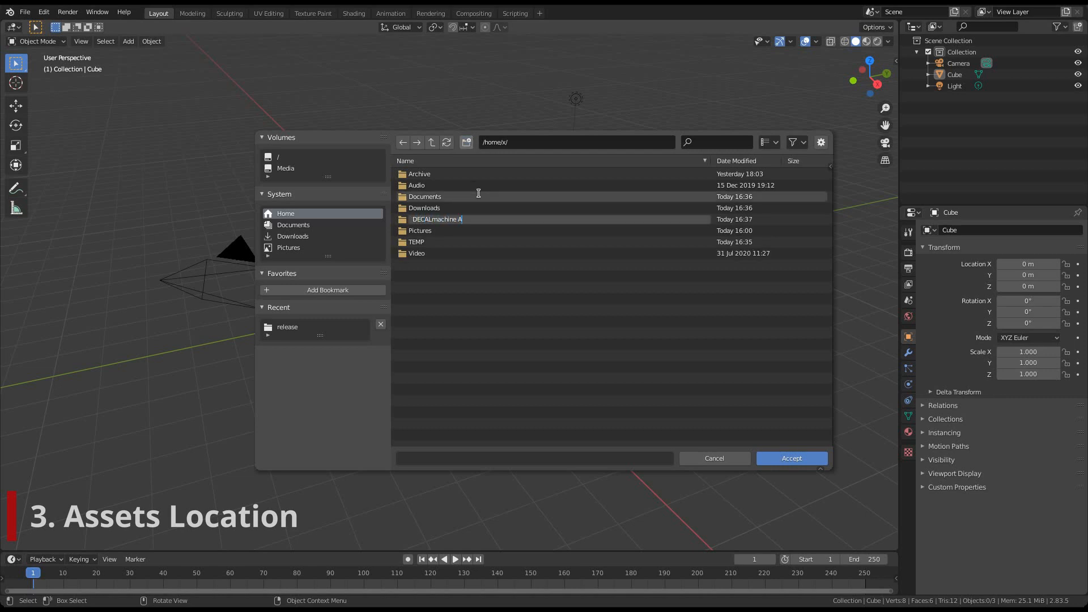
{"action": "type", "text": "ssets"}
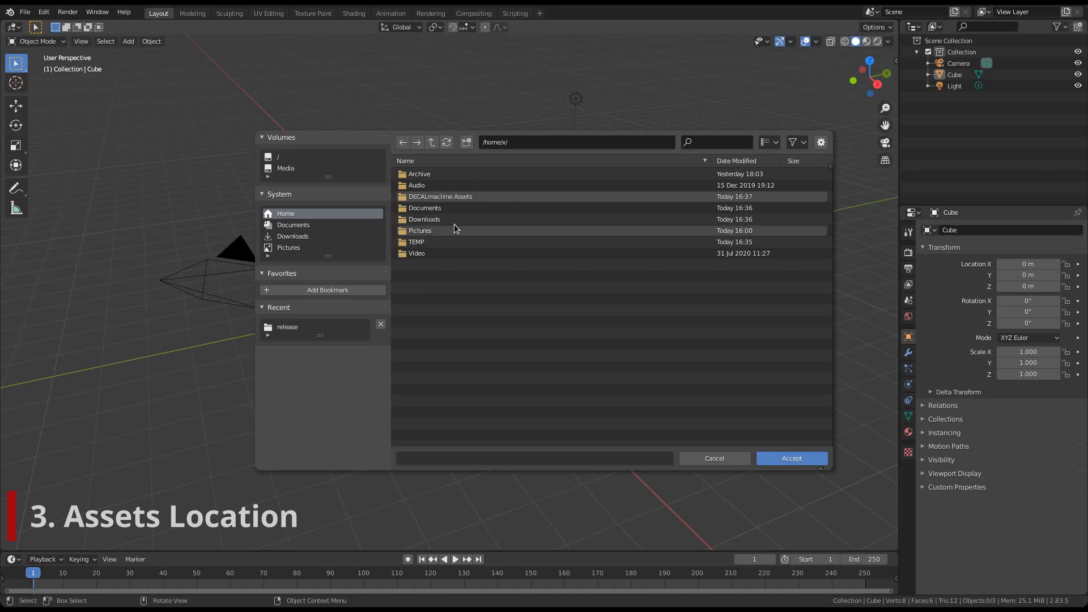
{"action": "double_click", "coordinate": [439, 196]}
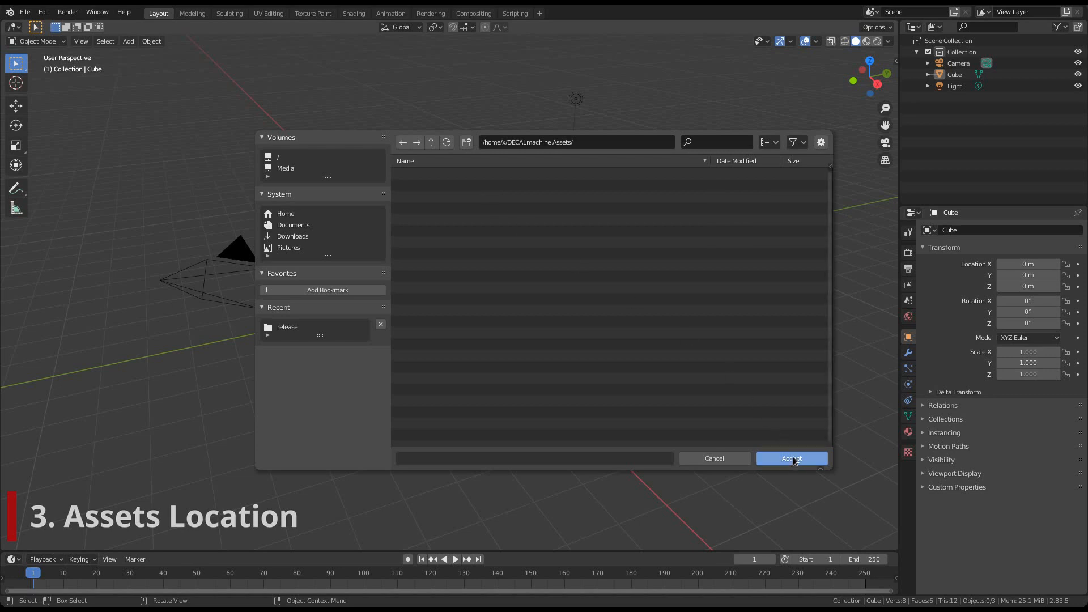
{"action": "left_click", "coordinate": [791, 458]}
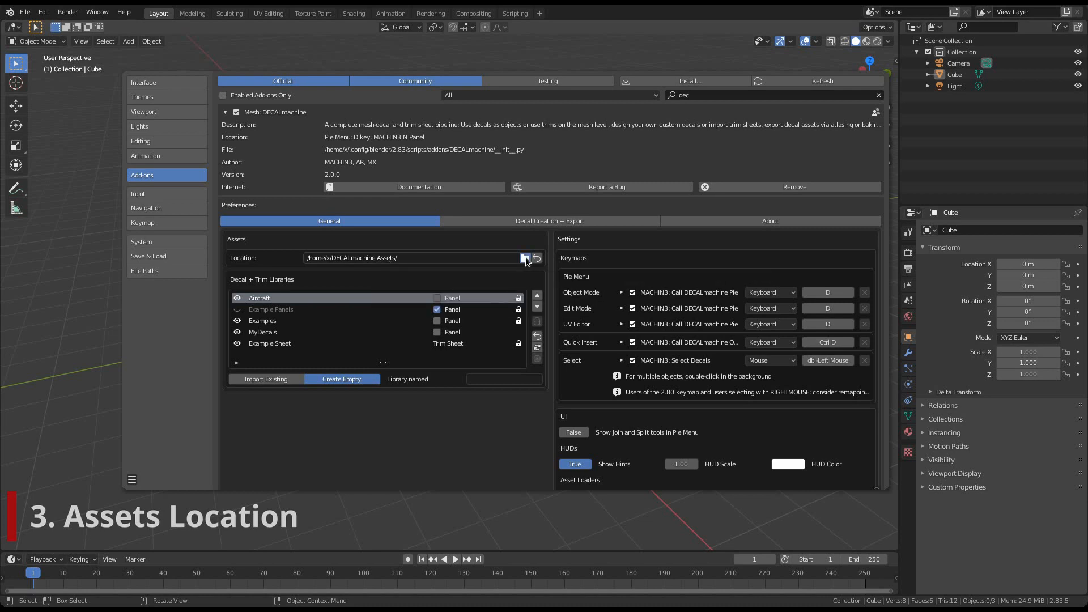
Browse the new DECALmachine Assets folder, previewing and opening its Trims subfolder.
{"action": "left_click", "coordinate": [525, 258]}
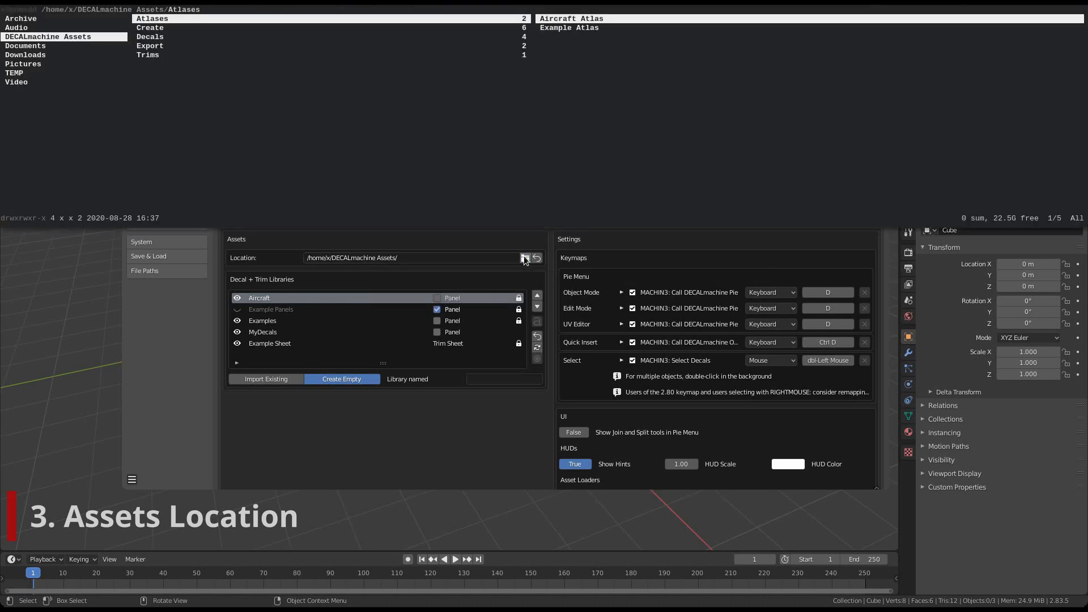
{"action": "left_click", "coordinate": [148, 55]}
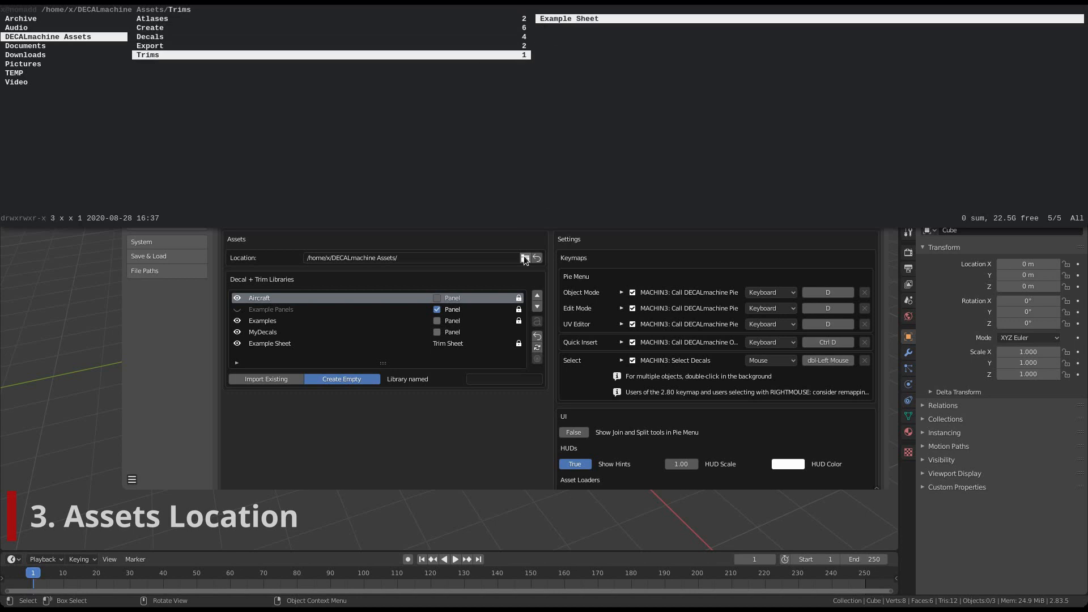
{"action": "left_click", "coordinate": [150, 37]}
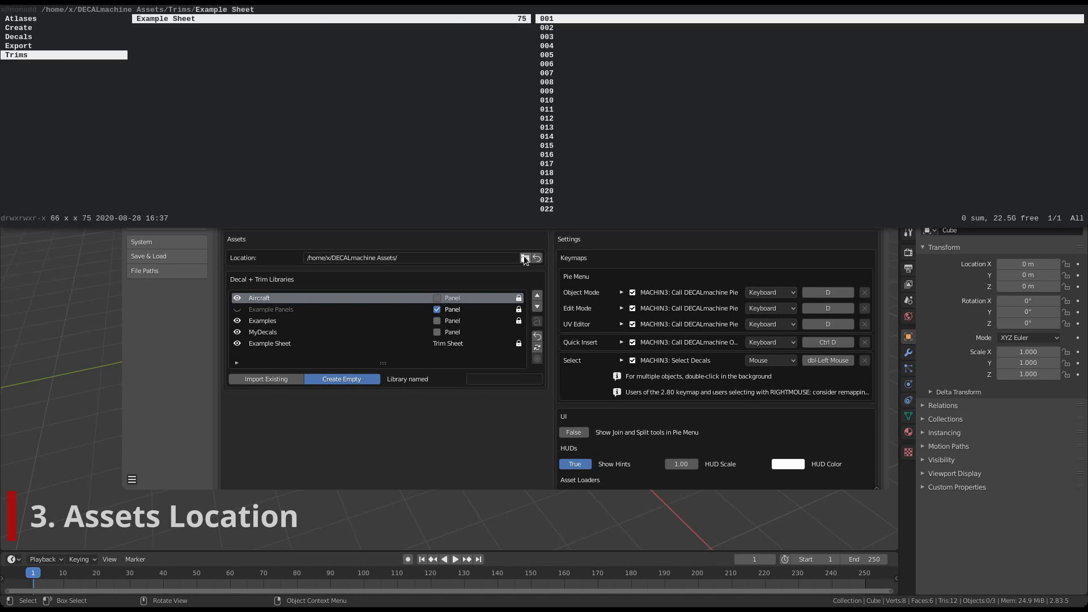
{"action": "left_click", "coordinate": [21, 18]}
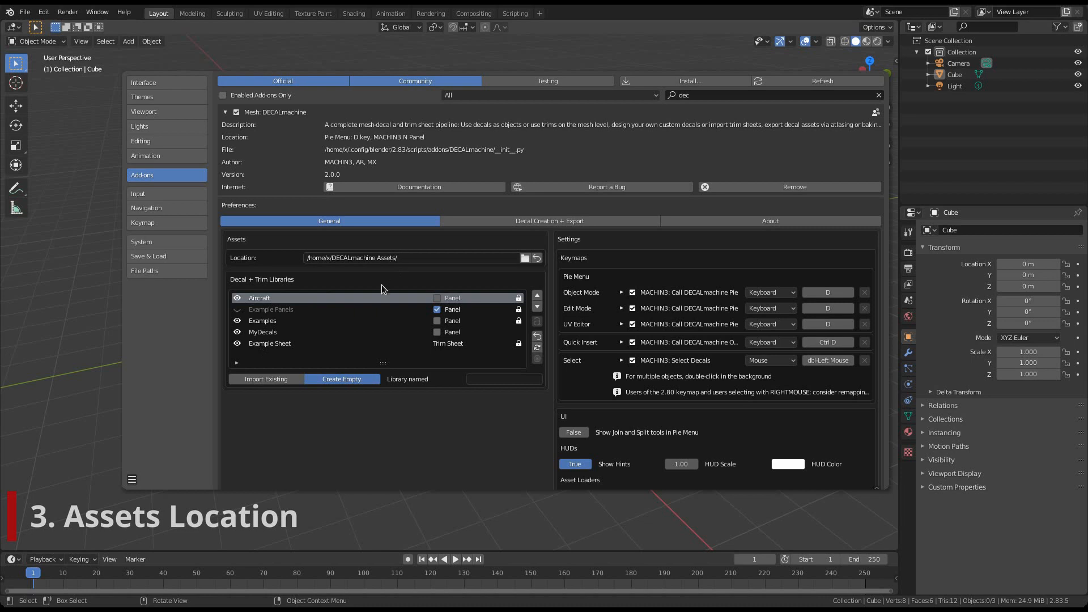
Close Preferences and switch to the Shading workspace to inspect the decal texture.
{"action": "left_click", "coordinate": [132, 479]}
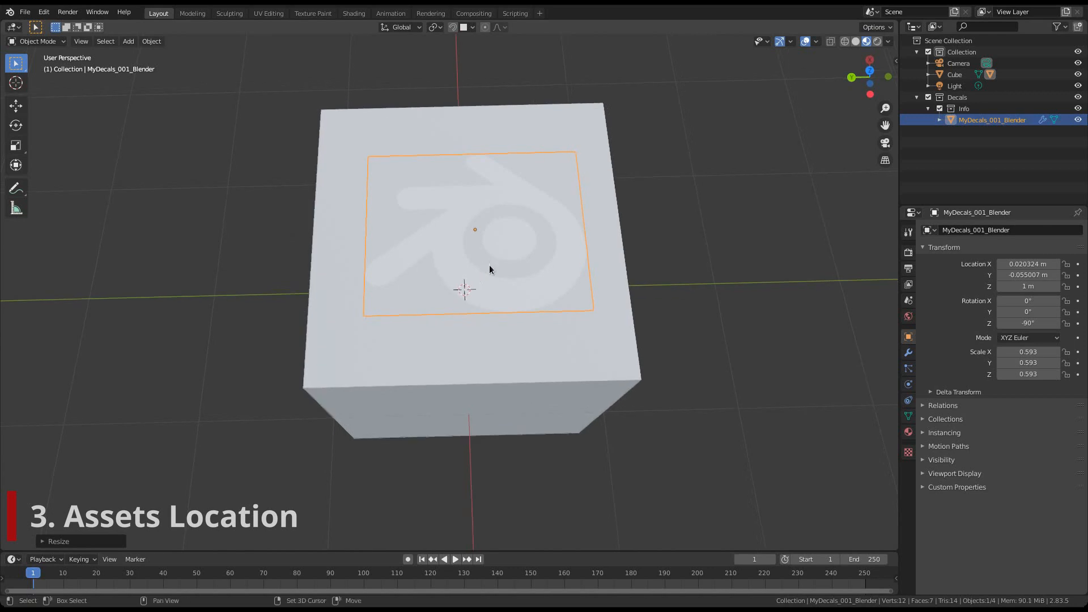
{"action": "left_click", "coordinate": [353, 12]}
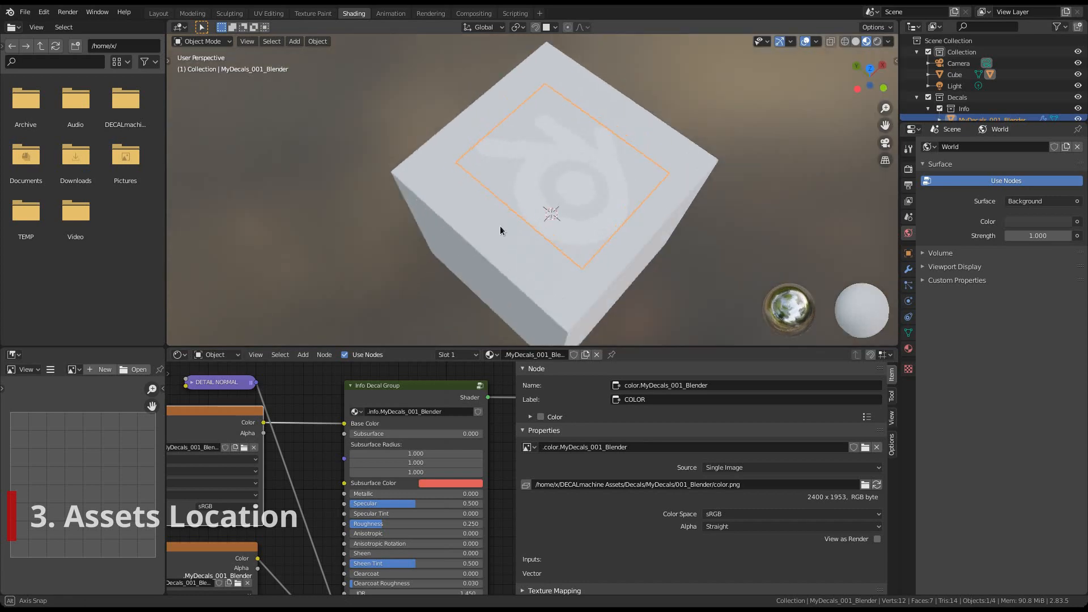
Switch back to the Layout workspace.
{"action": "left_click", "coordinate": [158, 12]}
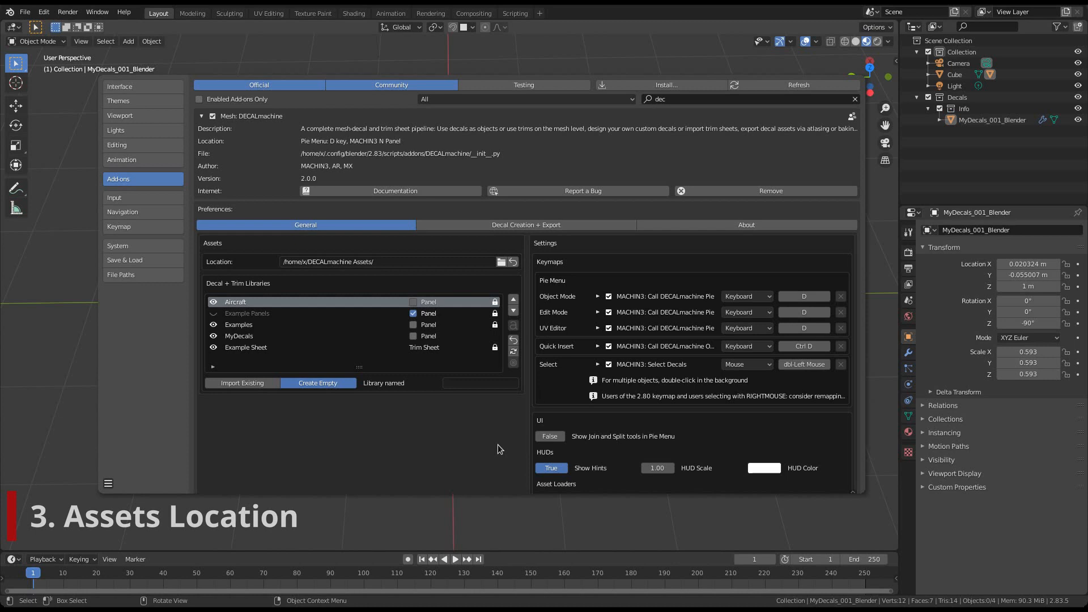
{"action": "mouse_move", "coordinate": [445, 293]}
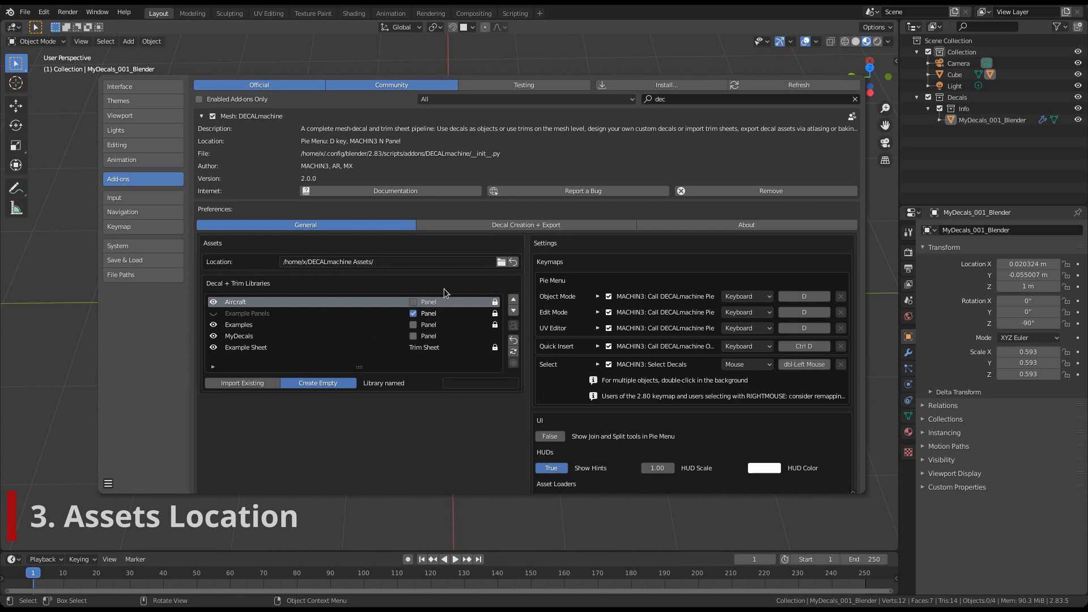
{"action": "mouse_move", "coordinate": [445, 472]}
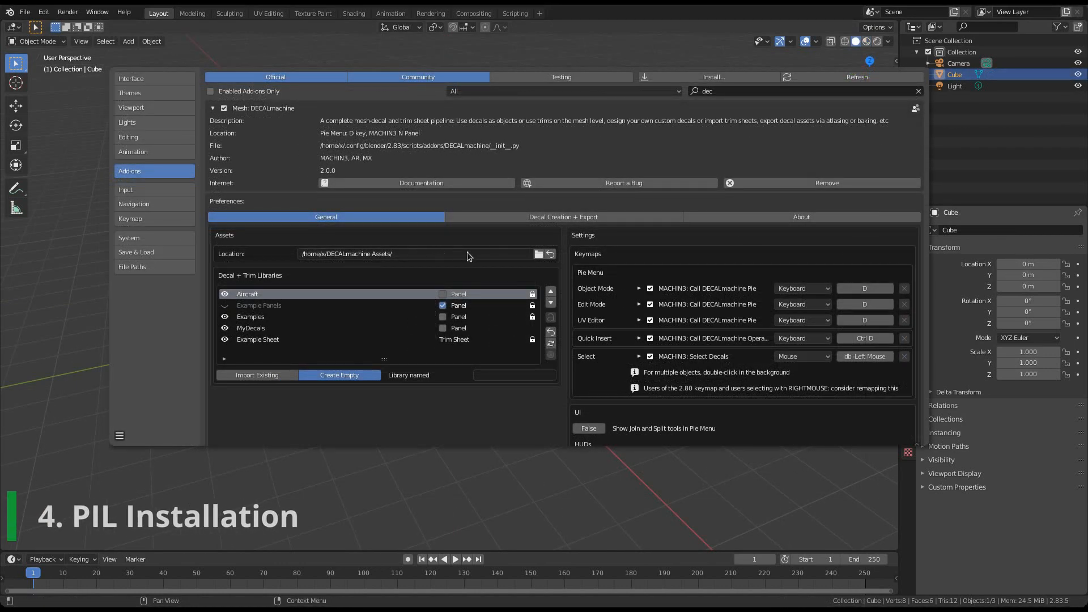
{"action": "mouse_move", "coordinate": [467, 238]}
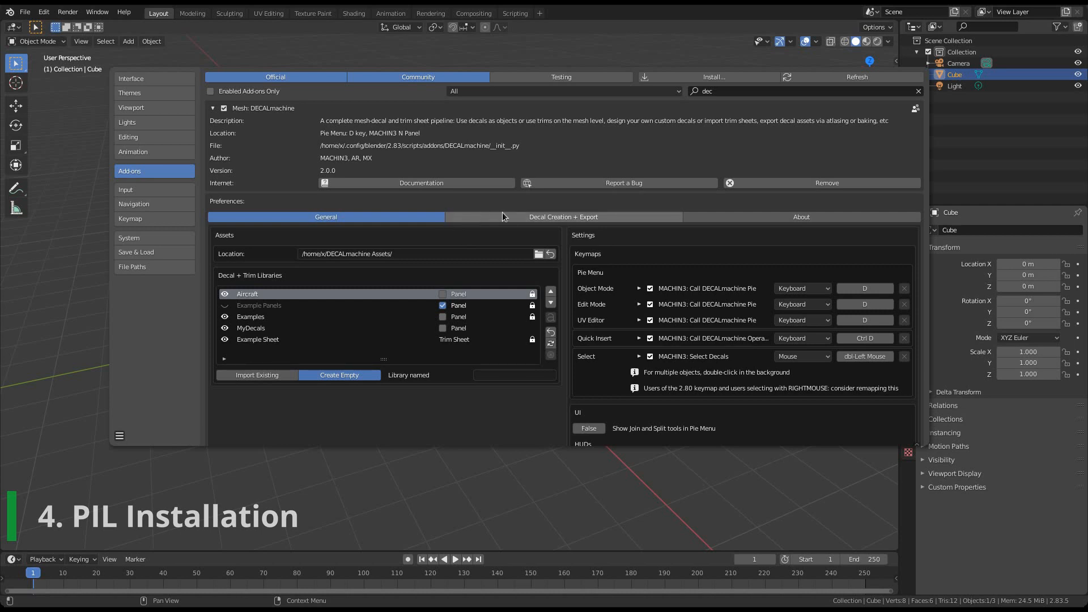
Install PIL from the Decal Creation + Export preferences tab.
{"action": "left_click", "coordinate": [563, 217]}
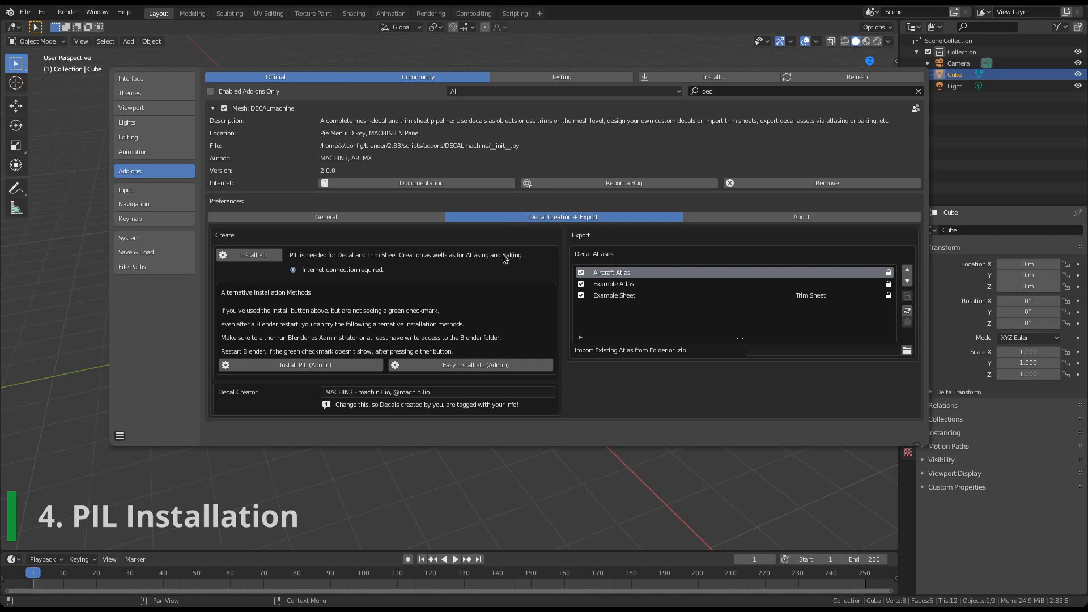
{"action": "mouse_move", "coordinate": [279, 275]}
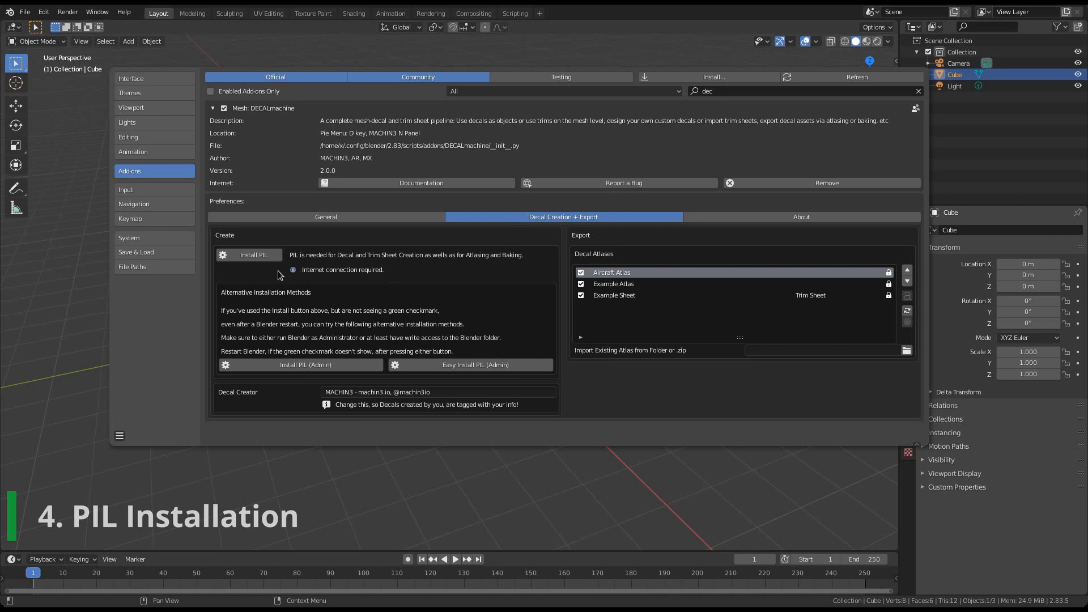
{"action": "mouse_move", "coordinate": [295, 273]}
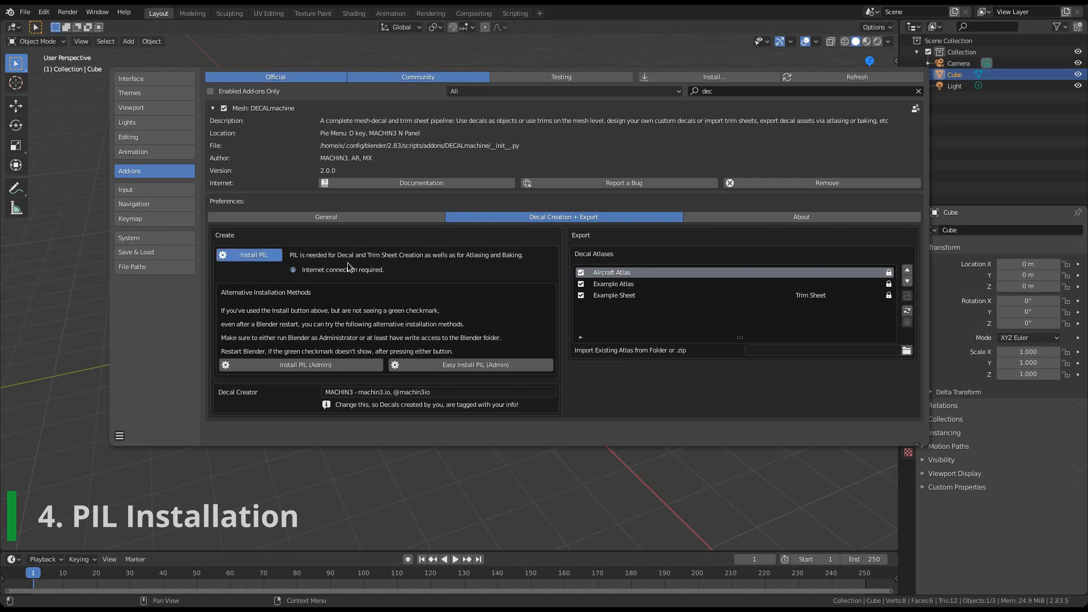
{"action": "mouse_move", "coordinate": [420, 269]}
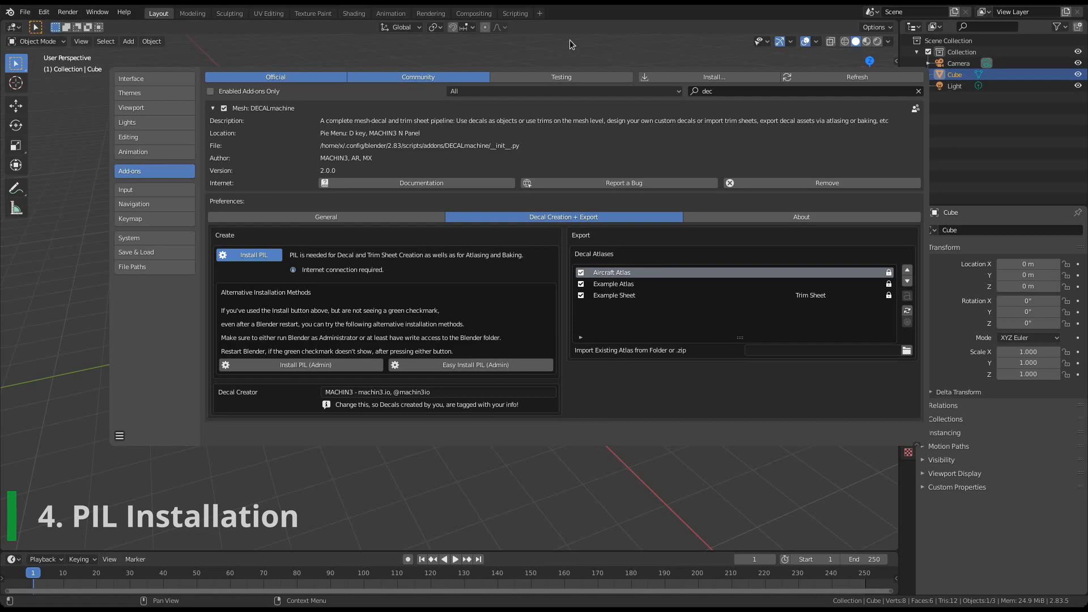
{"action": "left_click", "coordinate": [247, 255]}
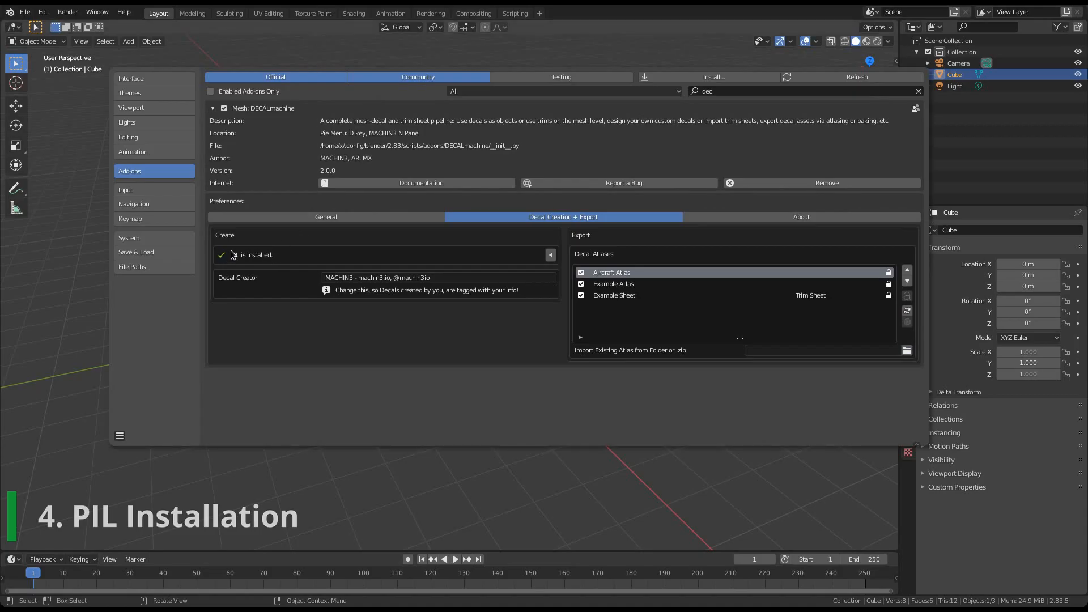
{"action": "mouse_move", "coordinate": [561, 375]}
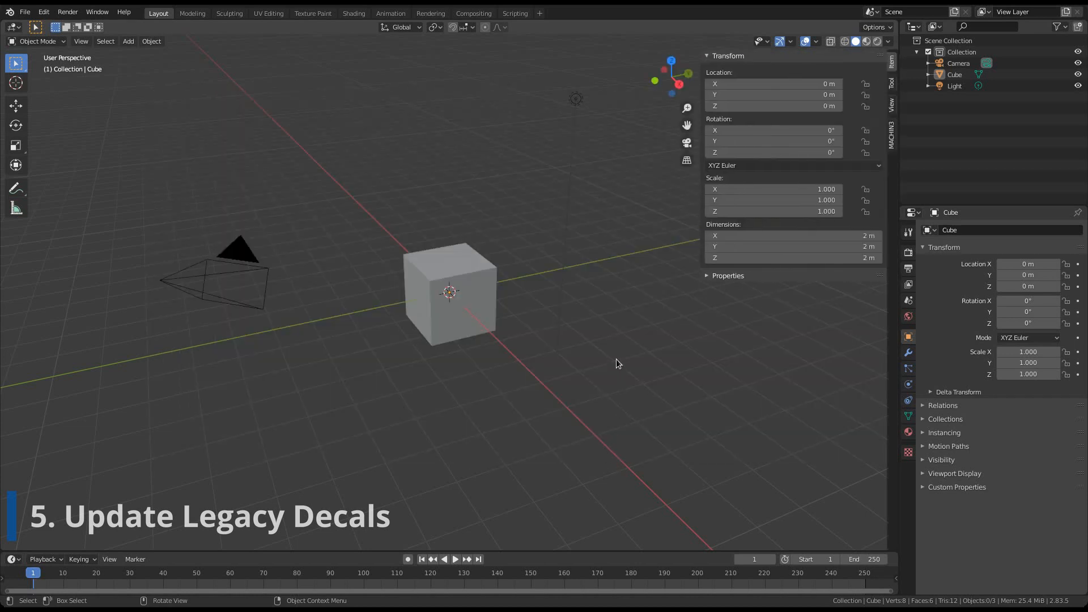
Show the MACHIN3 sidebar panels and toggle Update Decals from 1.4.x back to 1.8–1.9.4.
{"action": "left_click", "coordinate": [892, 135]}
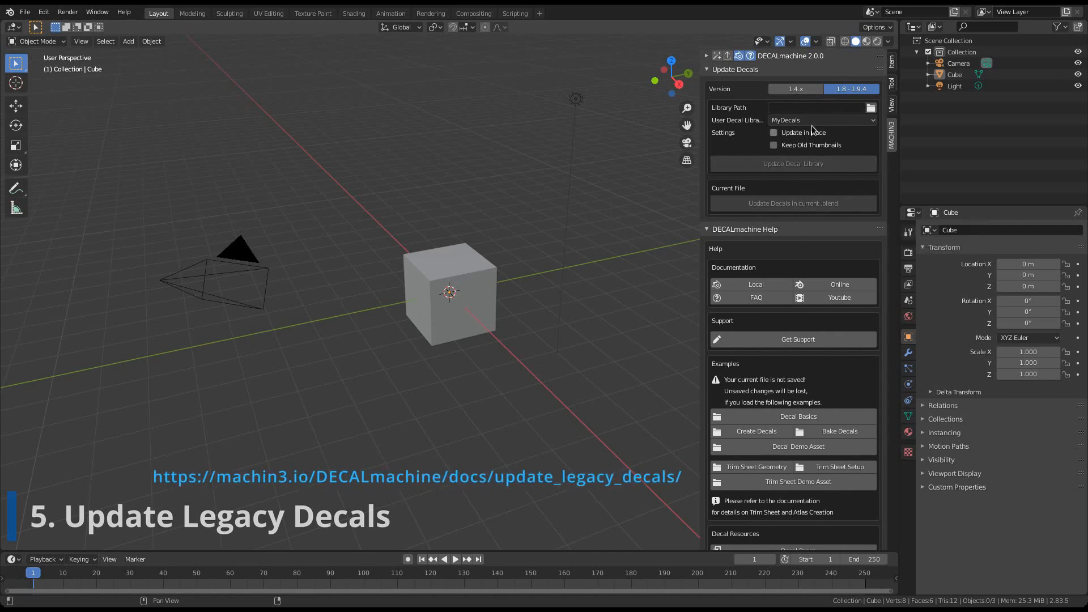
{"action": "left_click", "coordinate": [795, 89]}
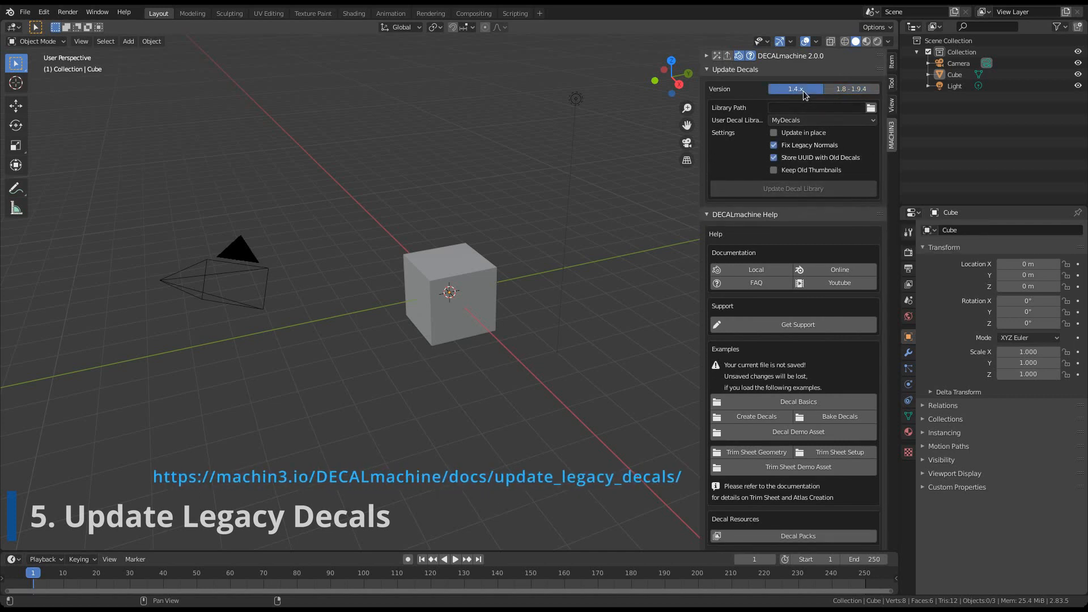
{"action": "left_click", "coordinate": [852, 89]}
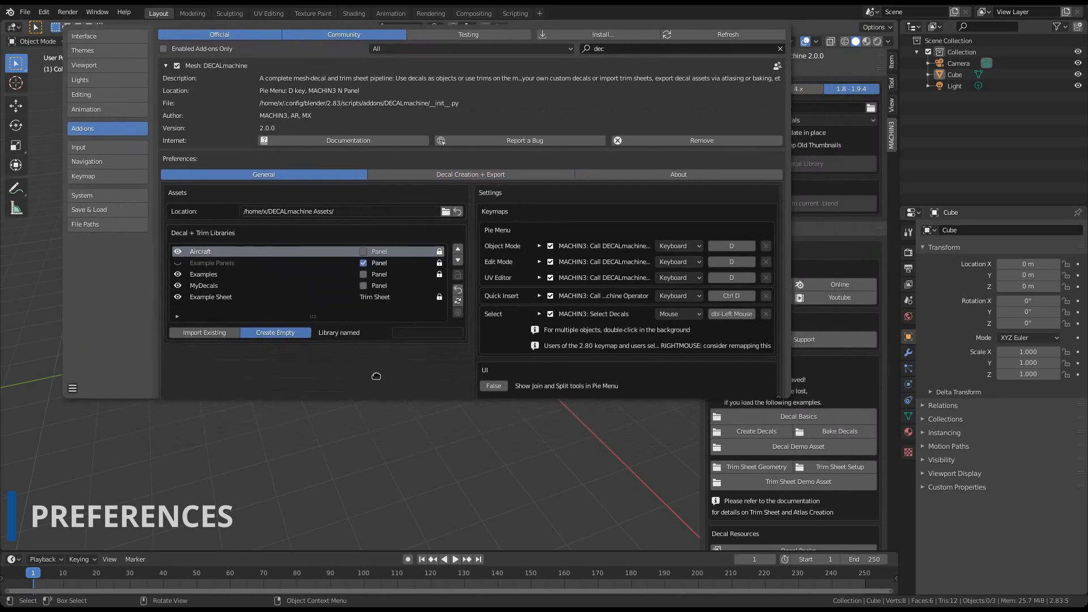
Scroll the DECALmachine sidebar down to reveal the Help panel's links.
{"action": "scroll", "scroll_direction": "down", "scroll_amount": 3}
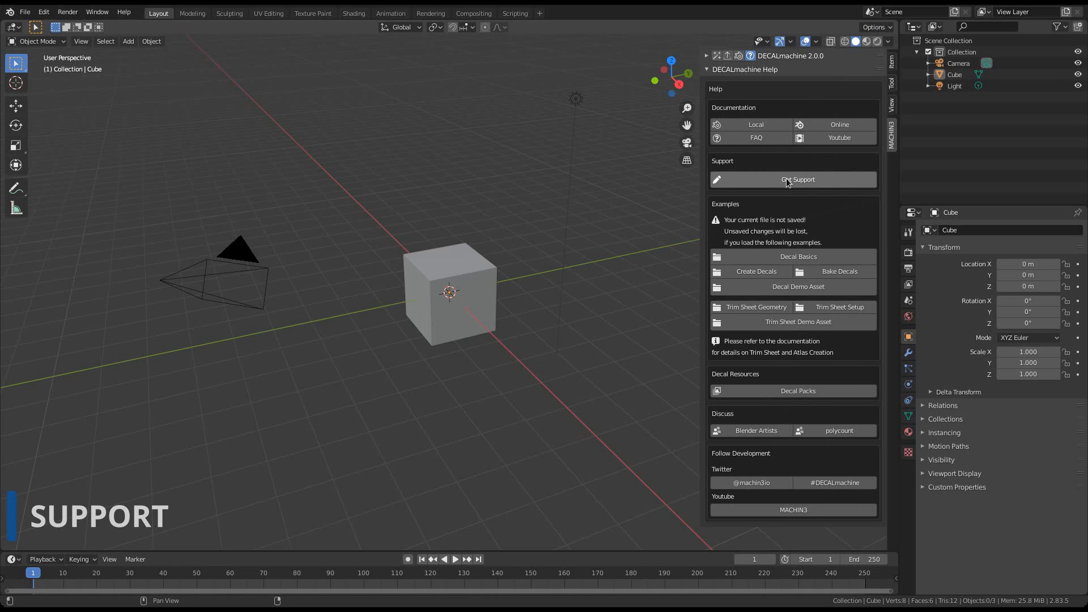
{"action": "mouse_move", "coordinate": [793, 184]}
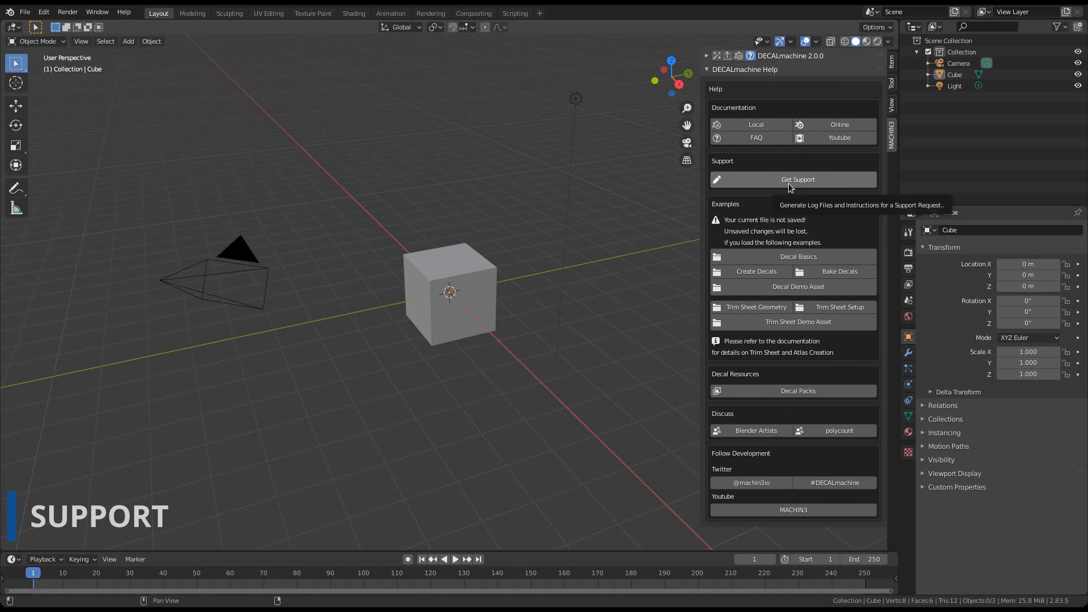
Generate DECALmachine support logs and preview pil.log in ranger.
{"action": "left_click", "coordinate": [793, 179]}
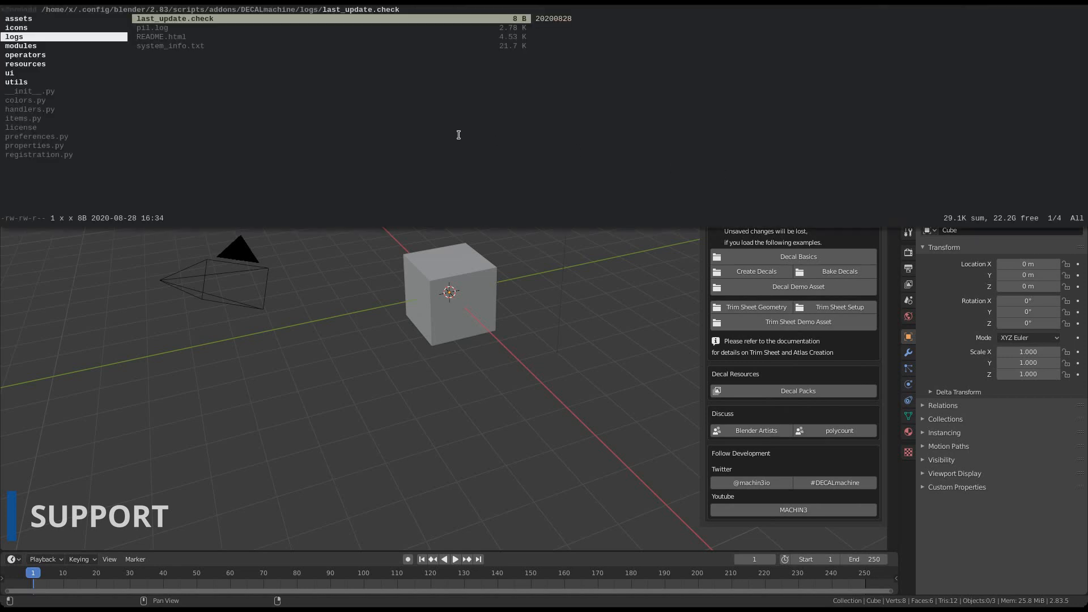
{"action": "mouse_move", "coordinate": [347, 100]}
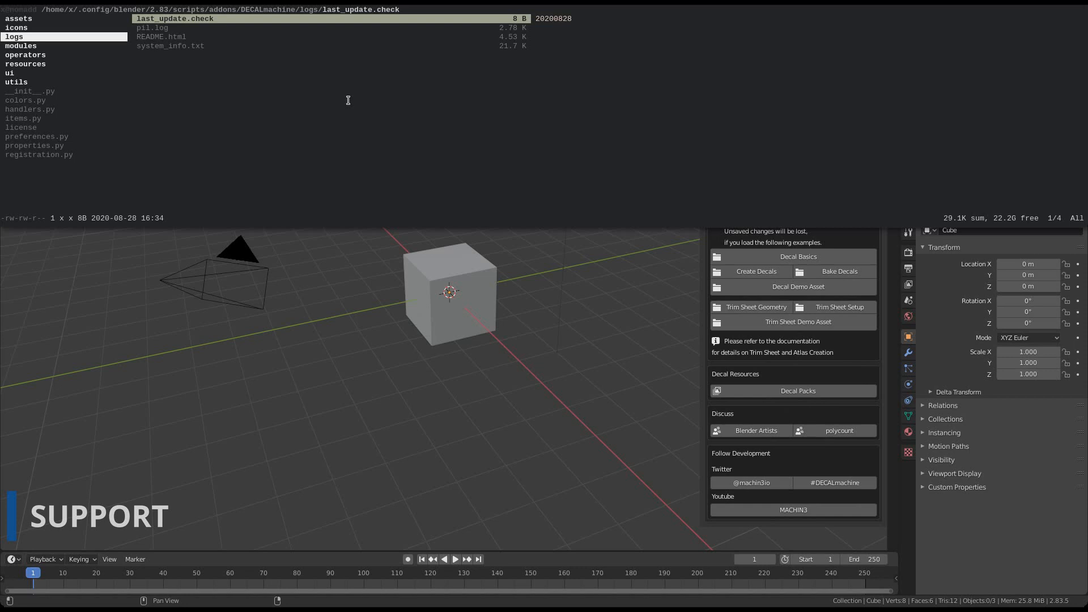
{"action": "left_click", "coordinate": [151, 28]}
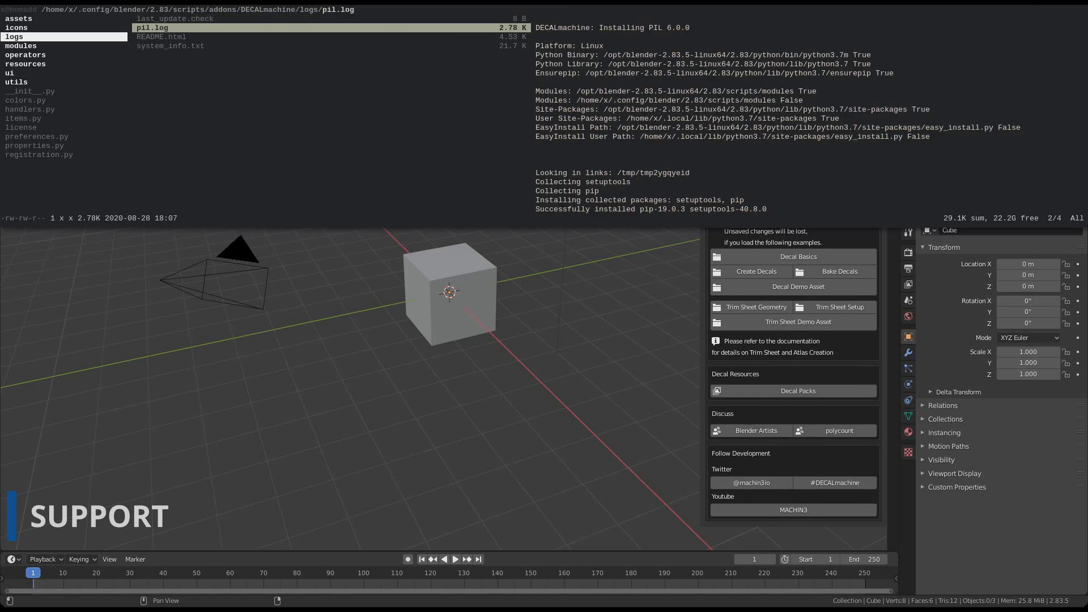
{"action": "left_click", "coordinate": [170, 46]}
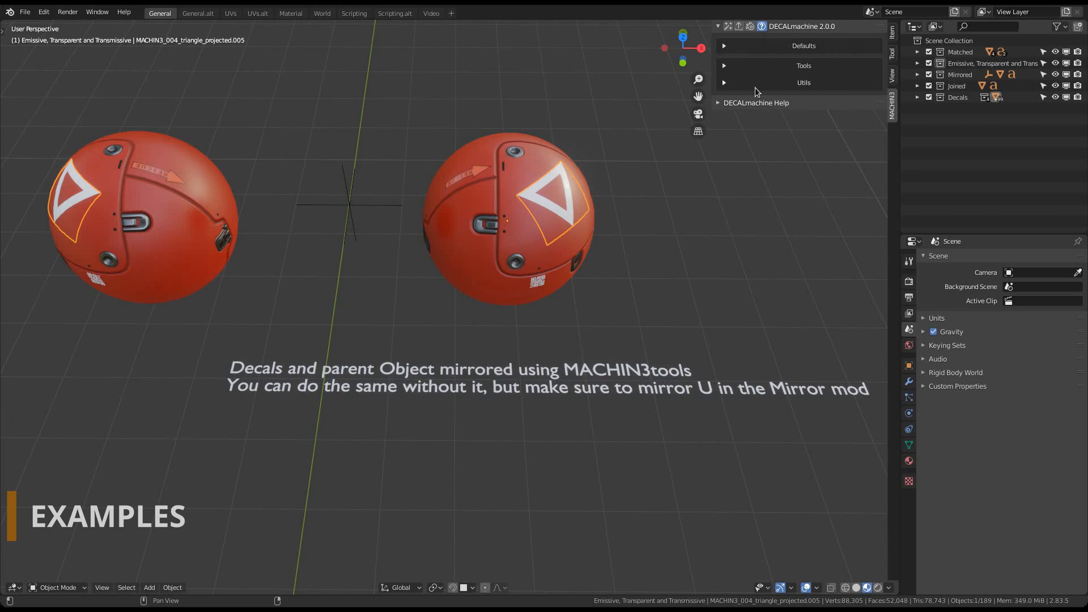
Open the Trim Sheet Demo Asset example from DECALmachine Help's Examples.
{"action": "left_click", "coordinate": [757, 102]}
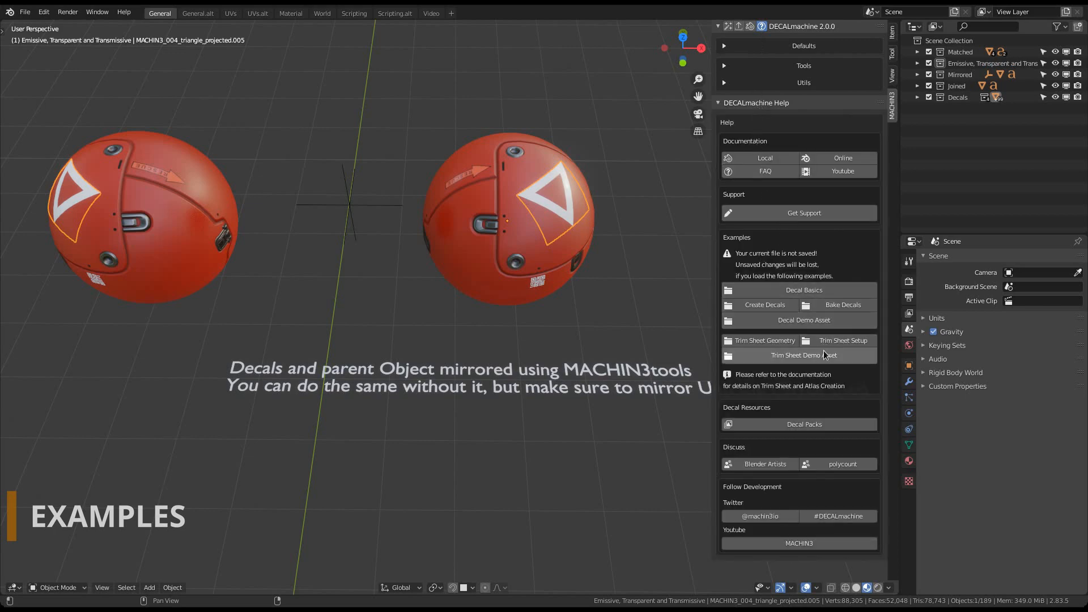
{"action": "left_click", "coordinate": [799, 355]}
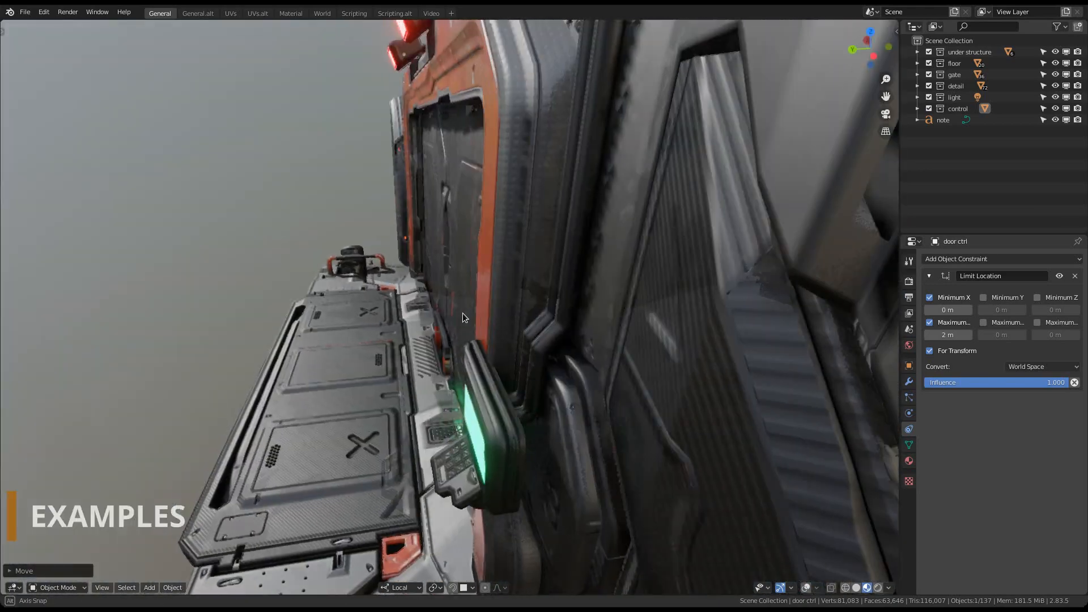
Orbit to the gate's front, zoom toward the floor, and edit floor panel Plane.008's mesh.
{"action": "left_click_drag", "start_coordinate": [463, 318], "coordinate": [547, 295]}
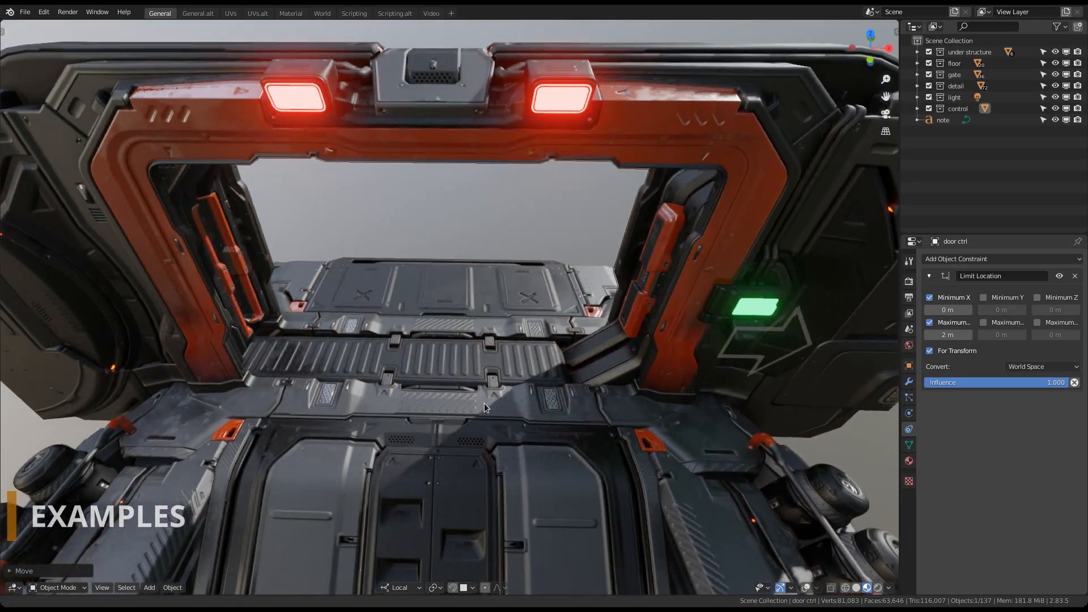
{"action": "left_click_drag", "start_coordinate": [485, 409], "coordinate": [482, 367]}
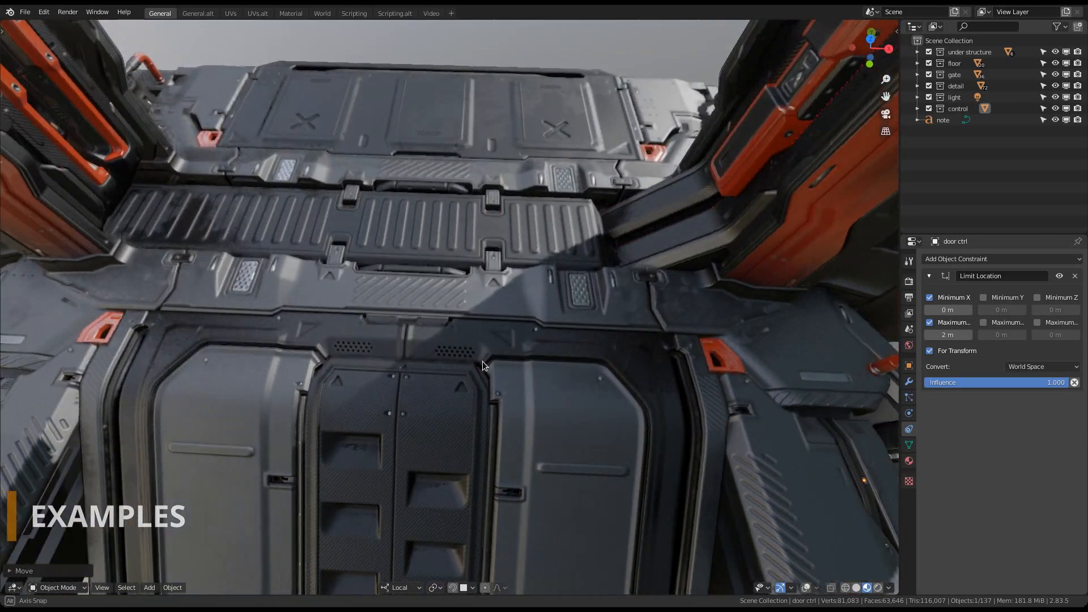
{"action": "key", "text": "Tab"}
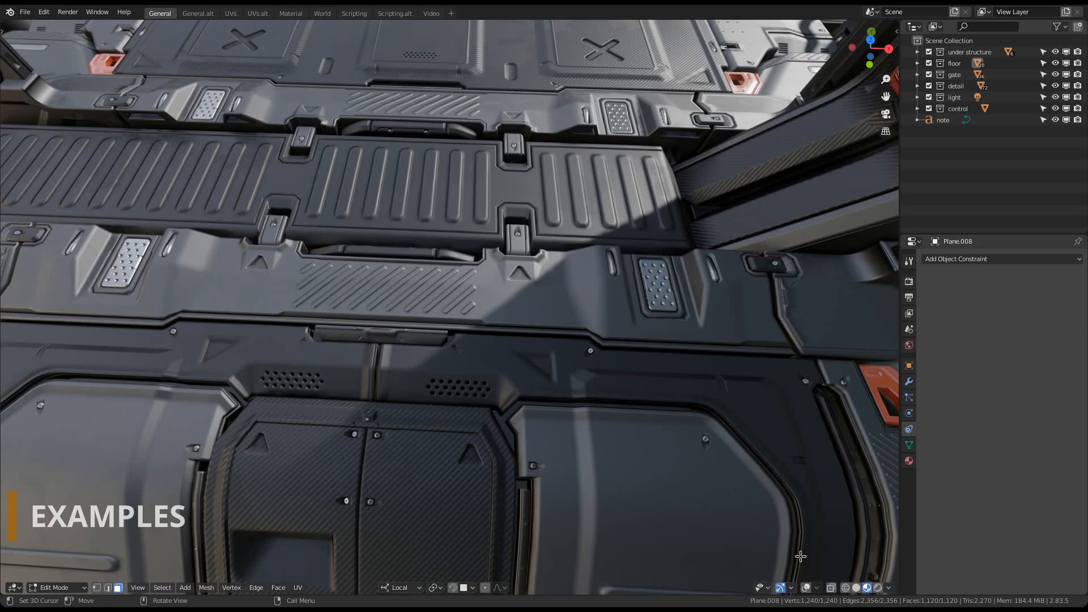
Return Plane.008 to Object Mode and zoom out to see the whole floor panel.
{"action": "left_click", "coordinate": [612, 427]}
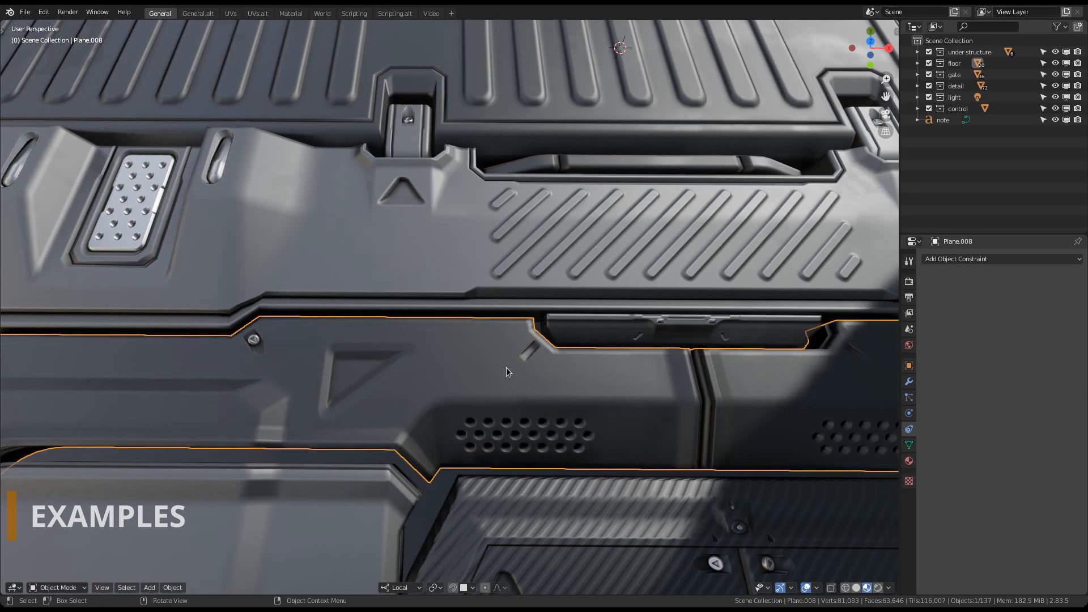
{"action": "left_click_drag", "start_coordinate": [507, 375], "coordinate": [475, 351]}
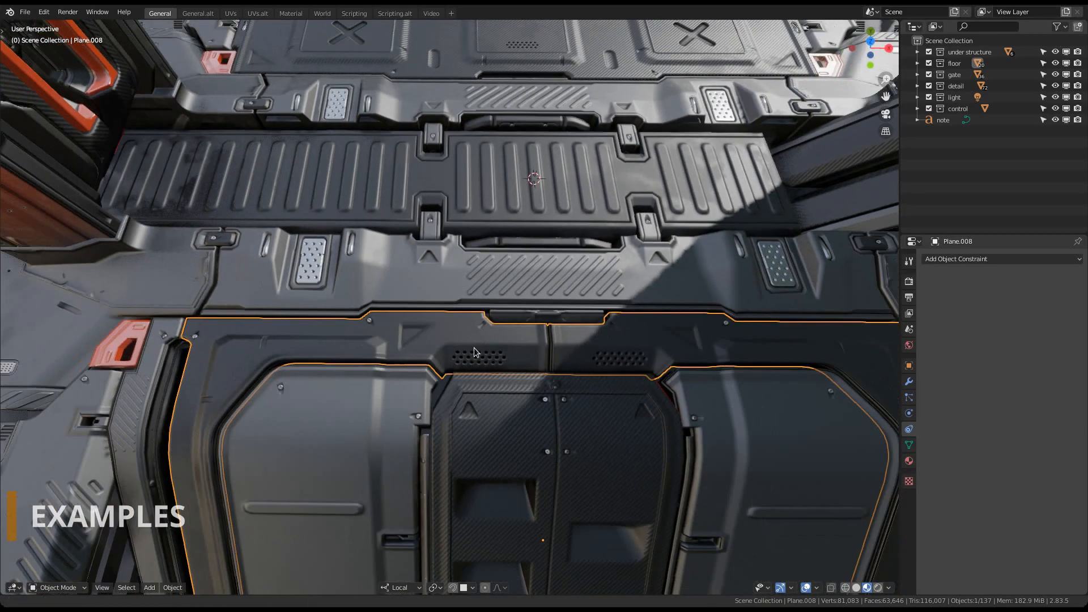